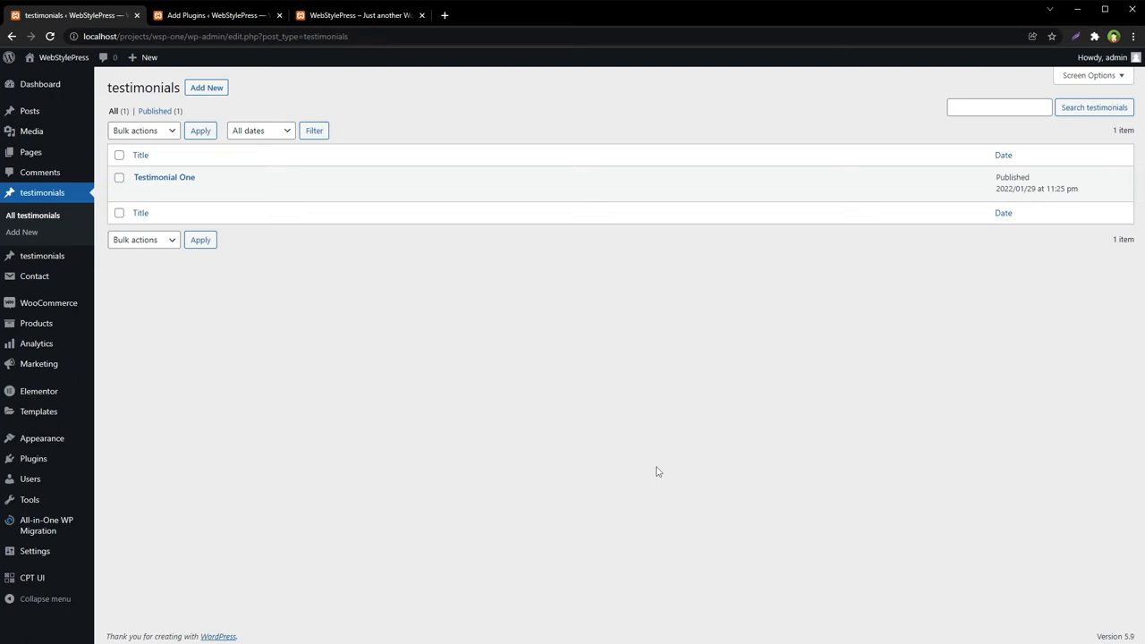
mouse_move(21, 217)
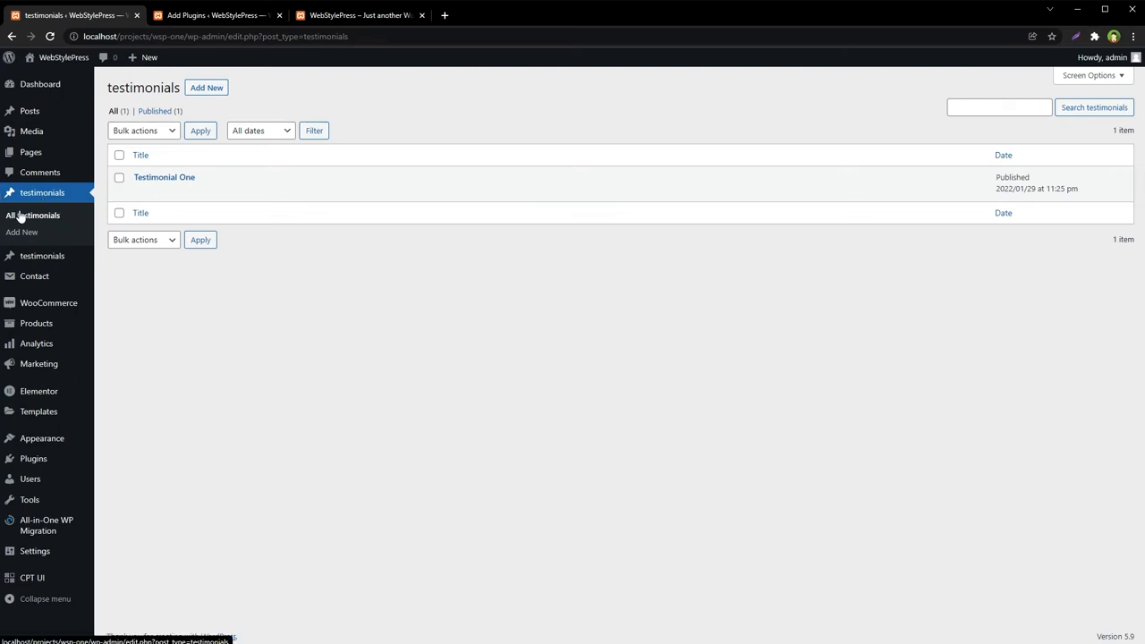
mouse_move(164, 176)
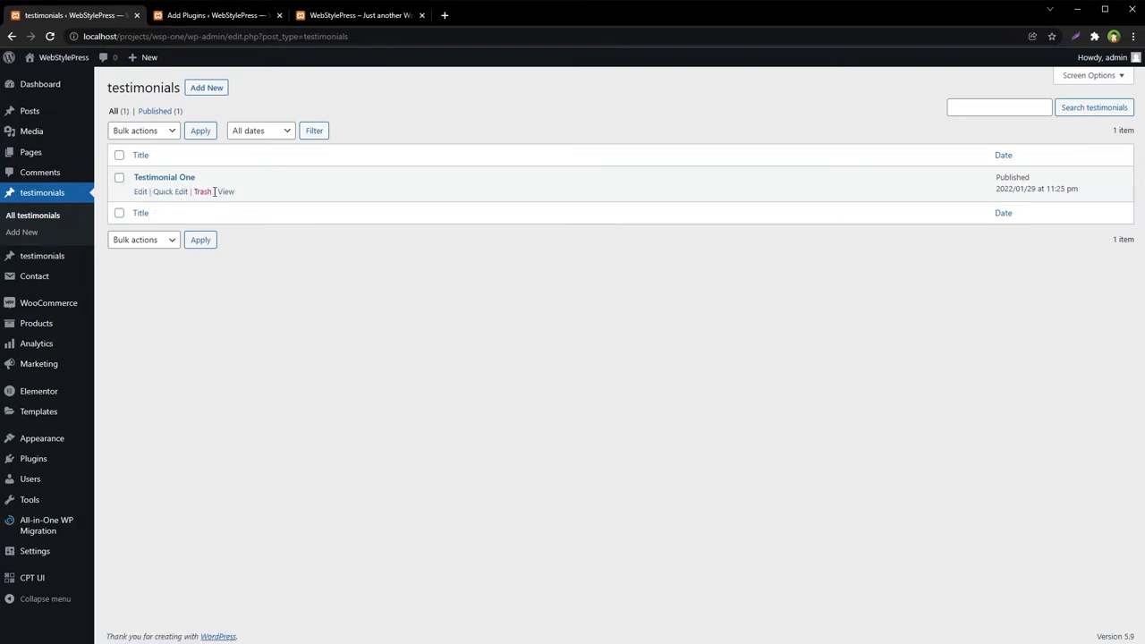
Step: View Testimonial One live and highlight 'testimonials' in its URL, then glance at the homepage
left_click(225, 192)
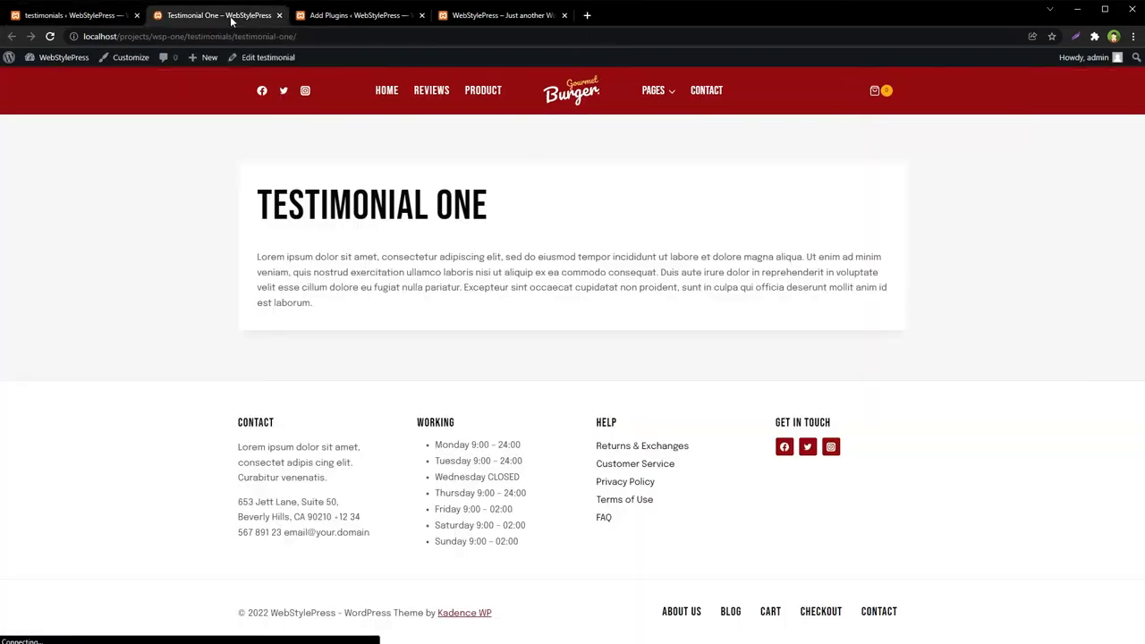
left_click(209, 58)
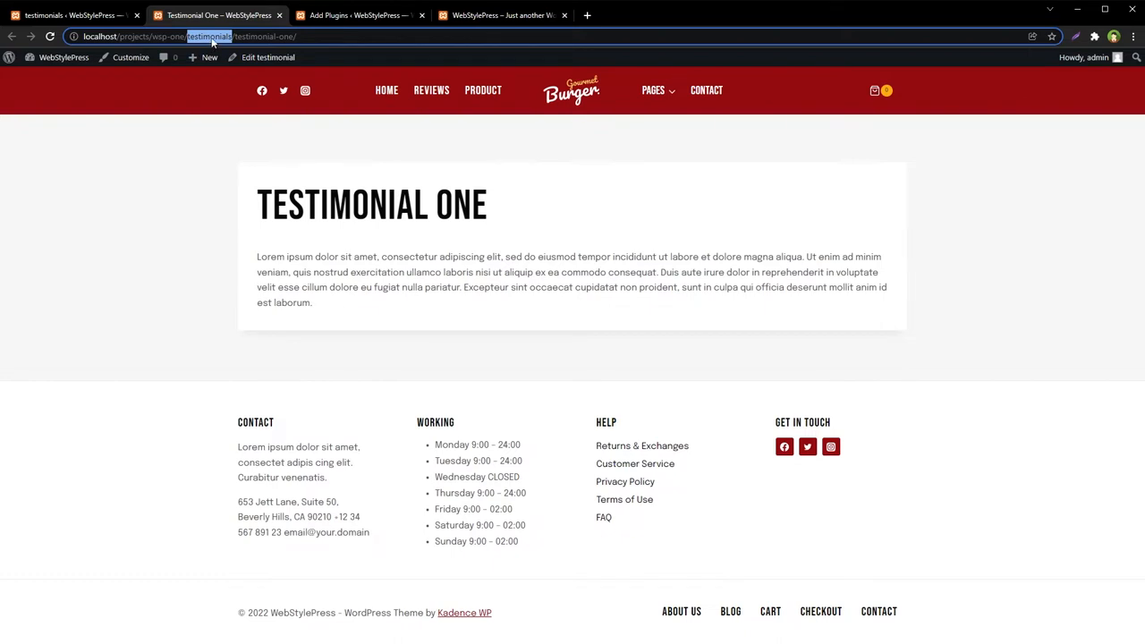
left_click(501, 15)
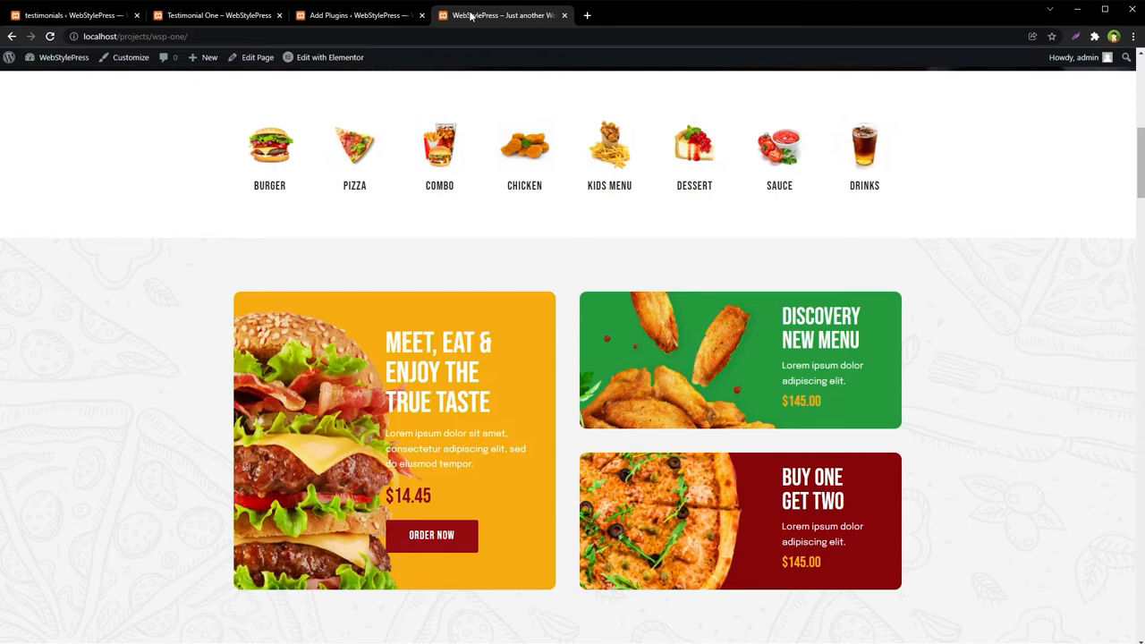
left_click(219, 15)
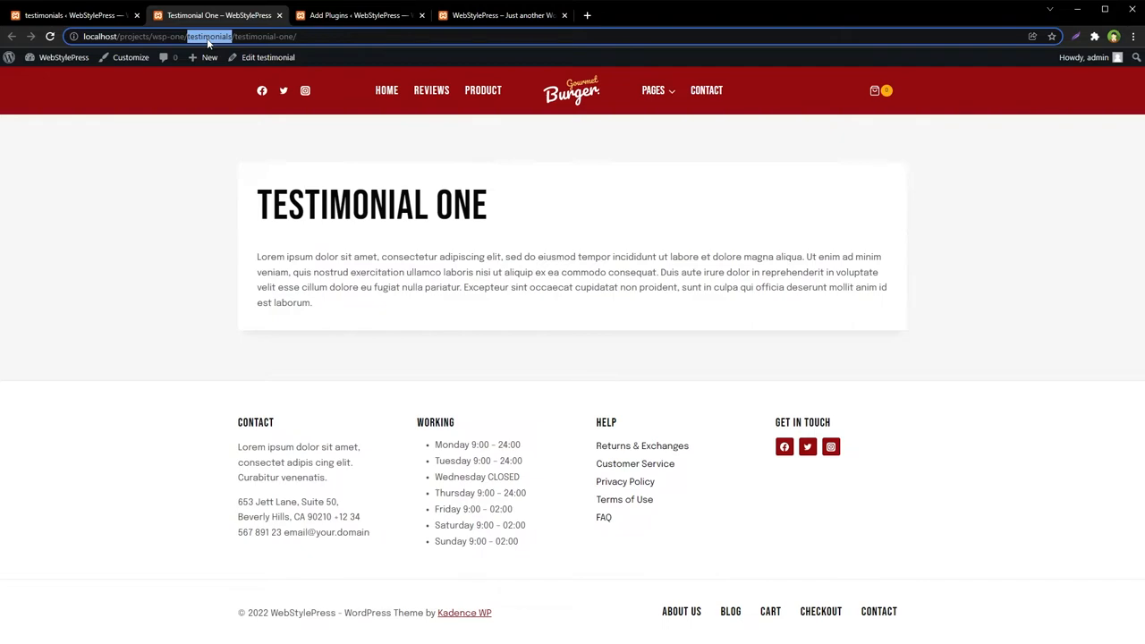
Step: Search plugins for 'custom permalink', then install and activate Permalinks Customizer
left_click(358, 15)
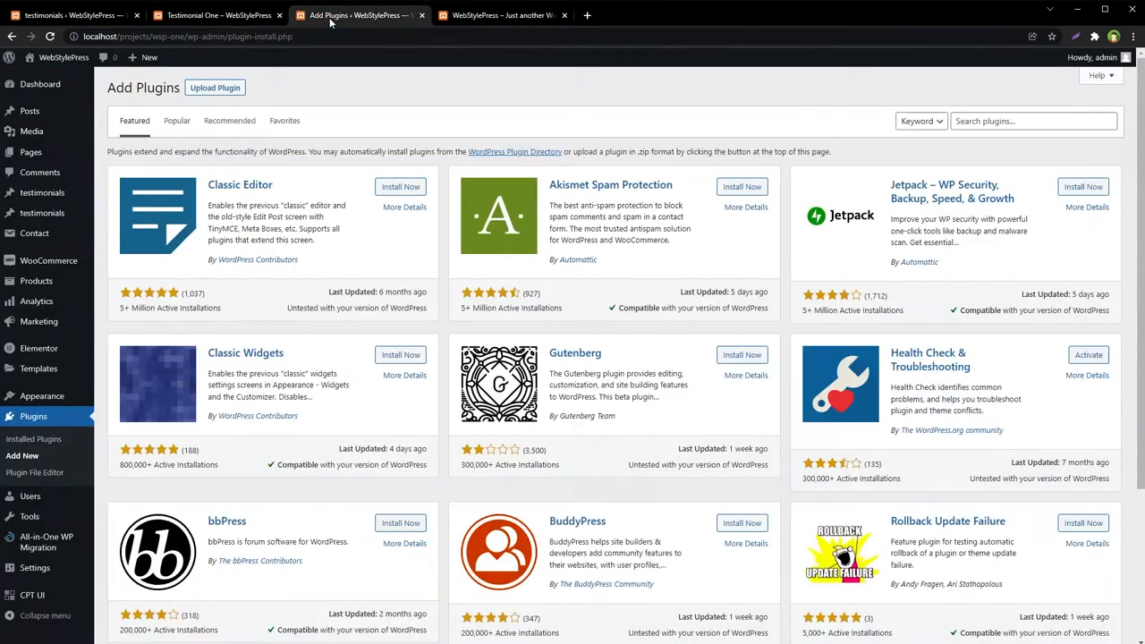
mouse_move(33, 438)
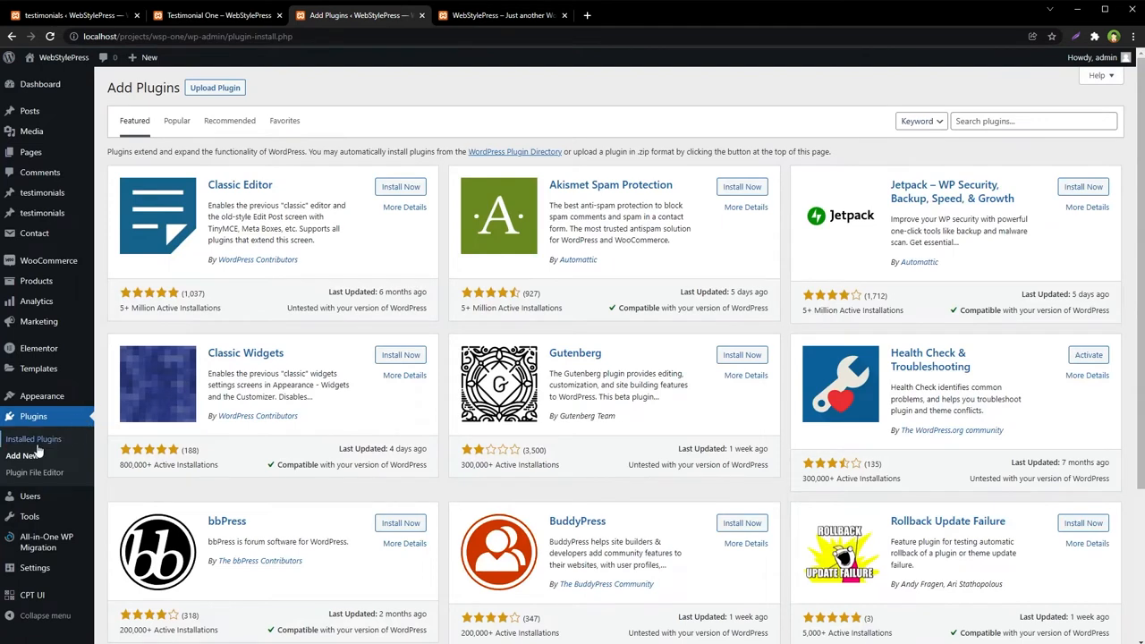
left_click(1034, 121)
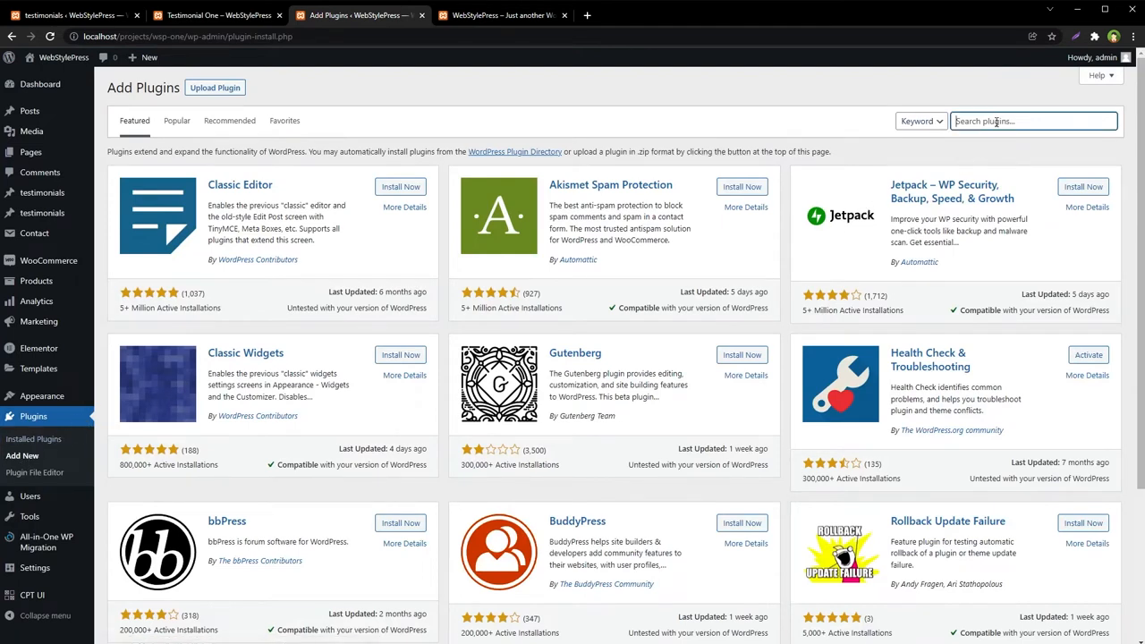
type("custom permalink")
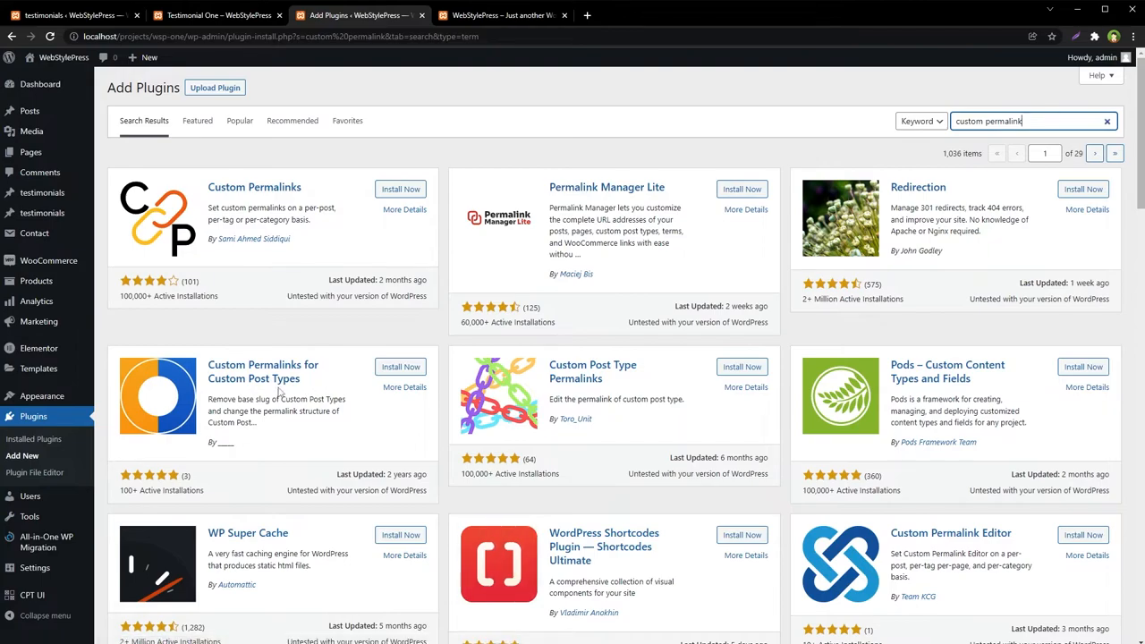
scroll("down", 3)
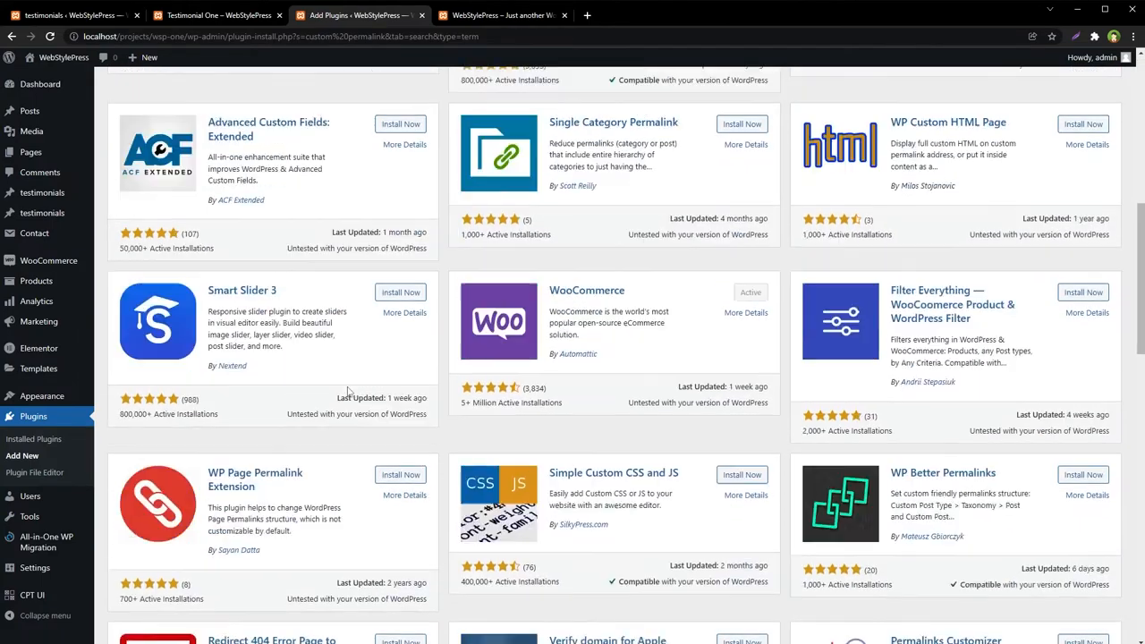
scroll("down", 3)
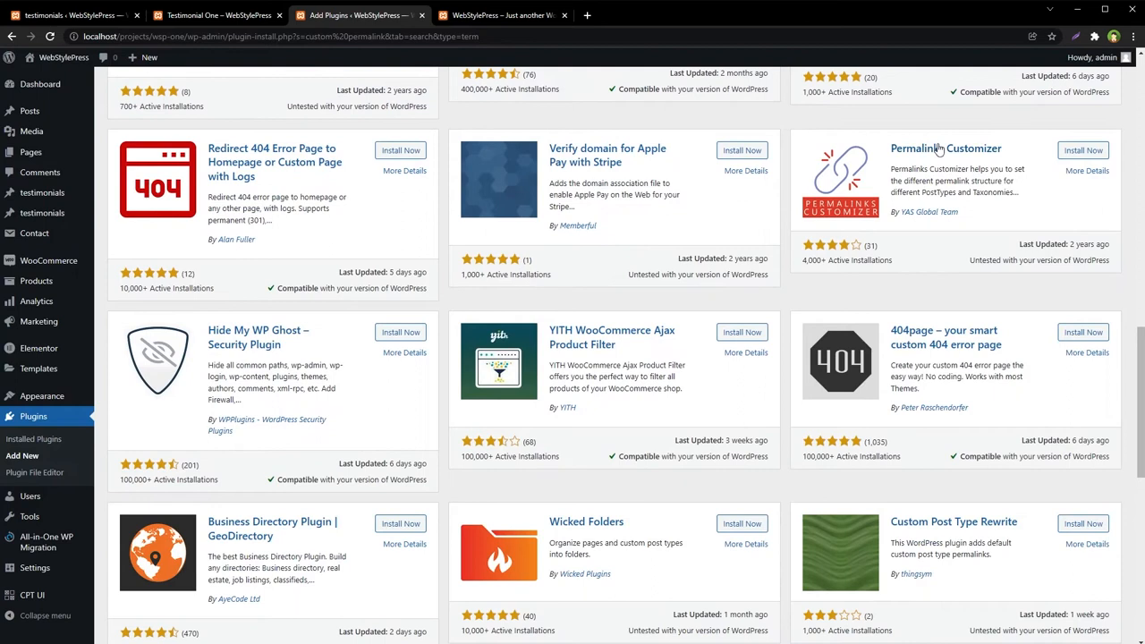
double_click(946, 148)
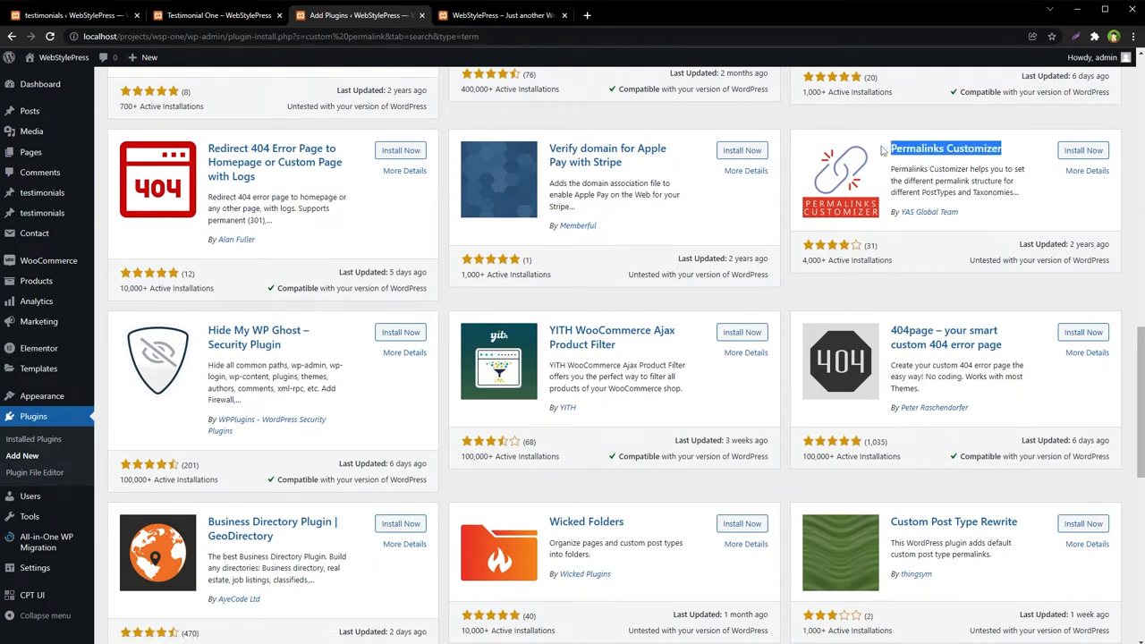
mouse_move(1030, 159)
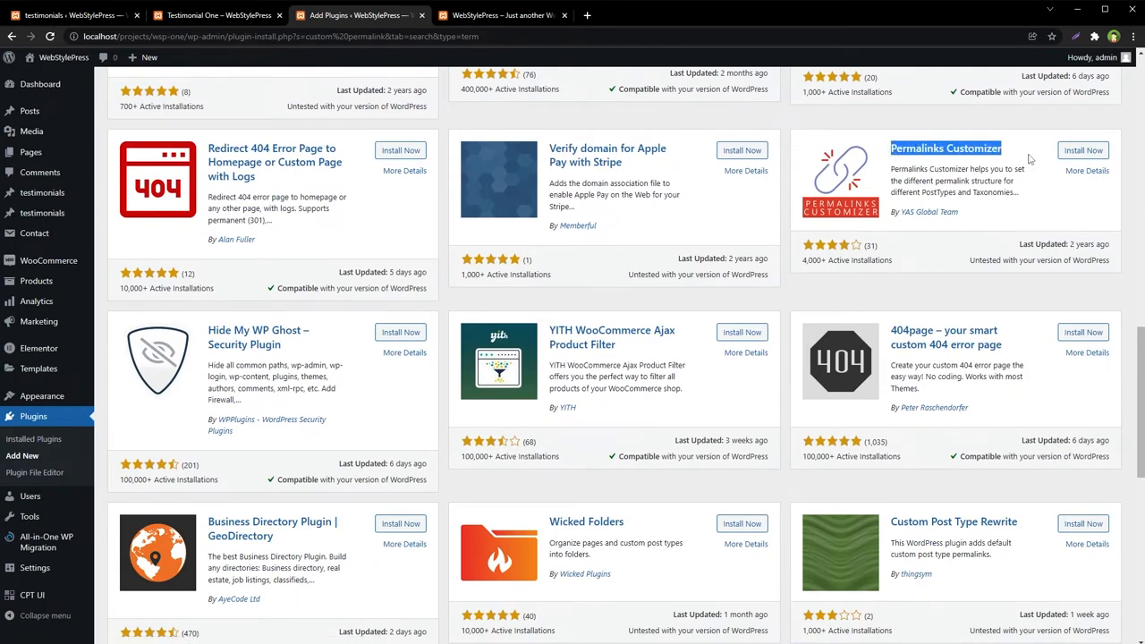
left_click(1083, 150)
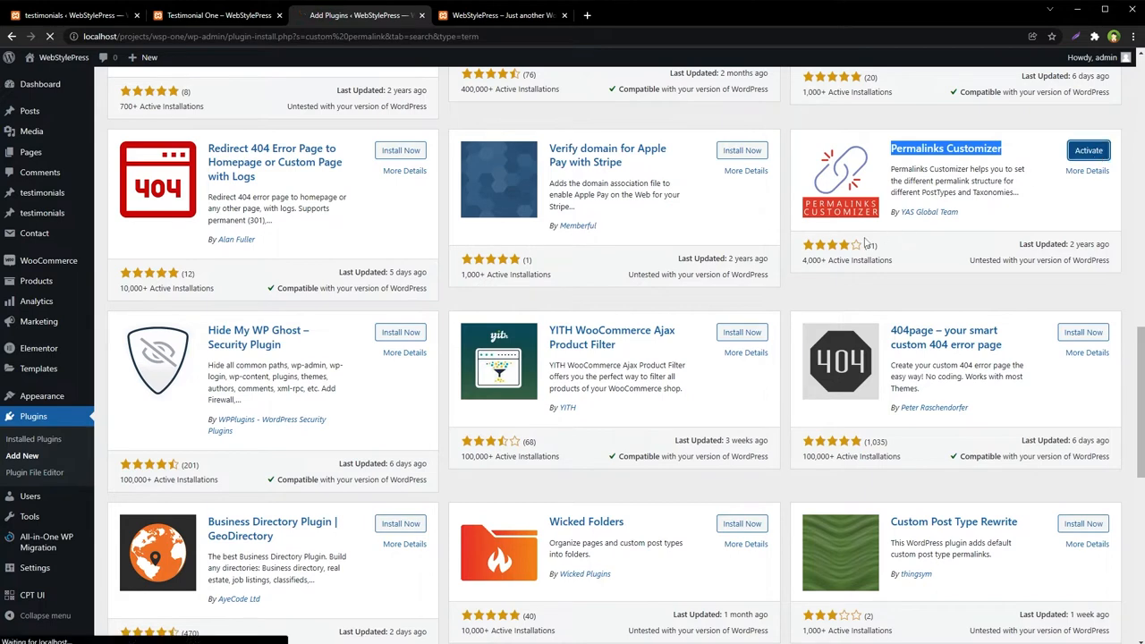
left_click(1088, 149)
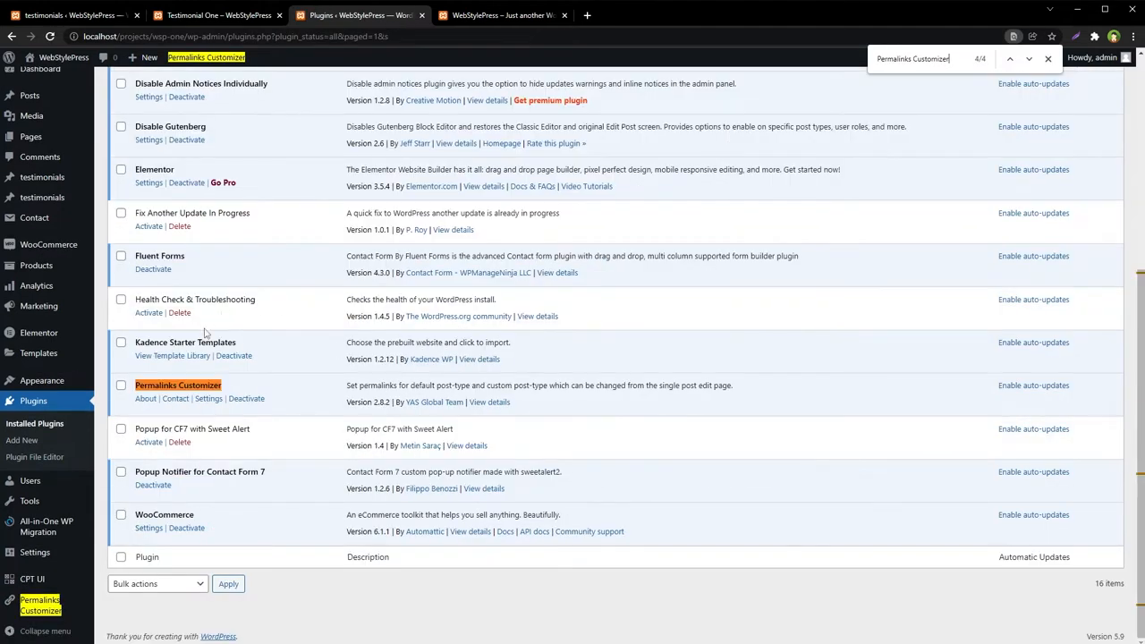
Step: Open Permalinks Customizer Settings to show the per-post-type permalink structure fields
left_click(208, 399)
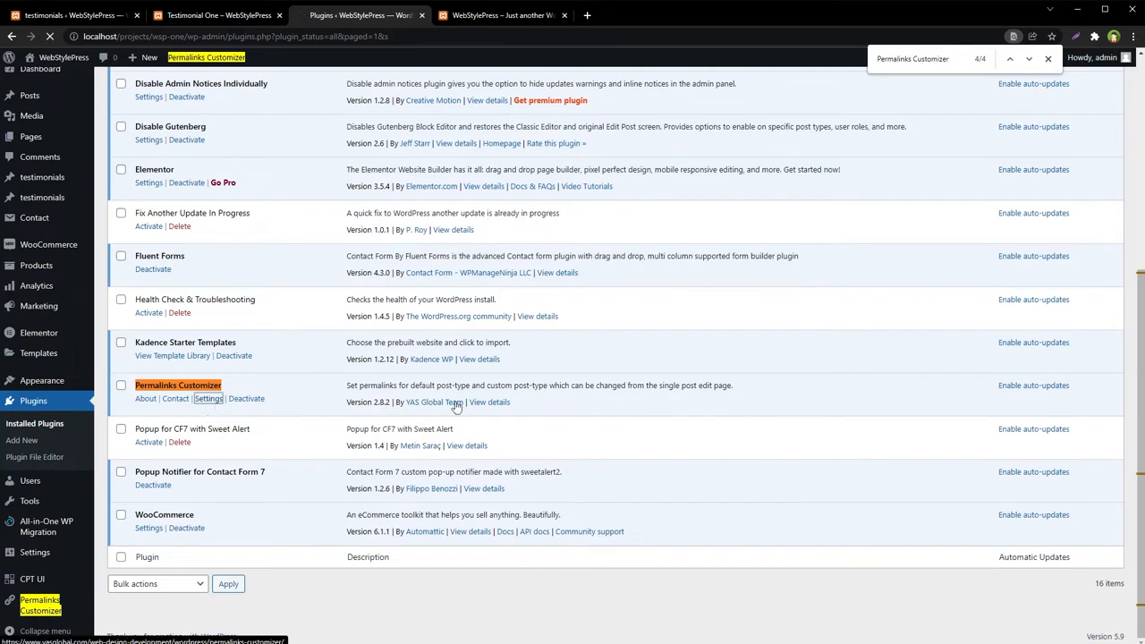
left_click(208, 398)
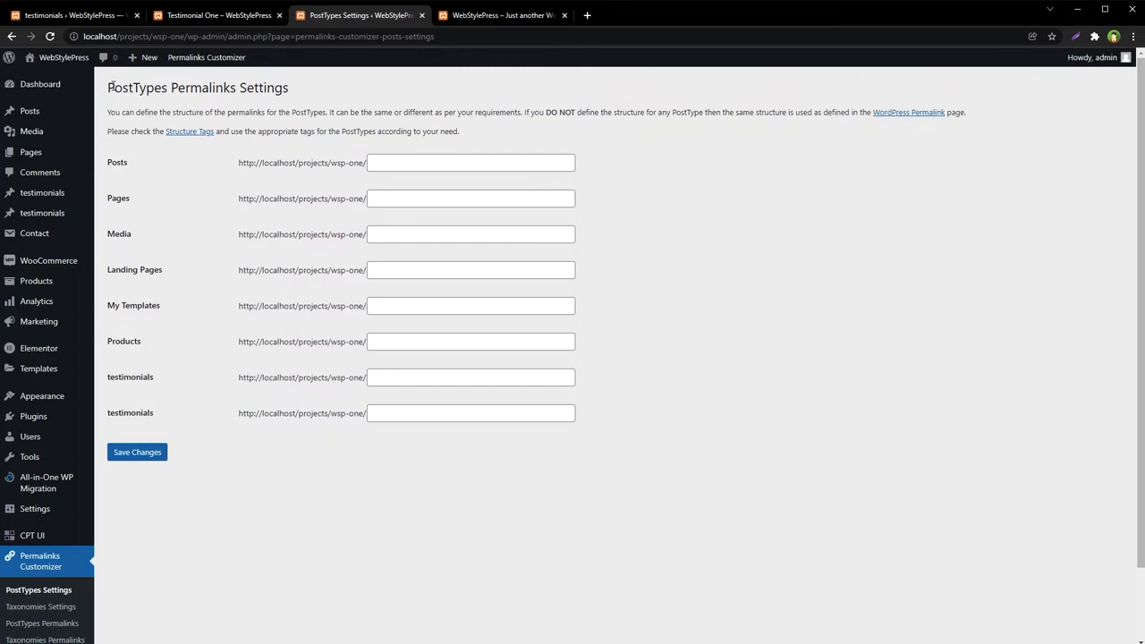
mouse_move(836, 310)
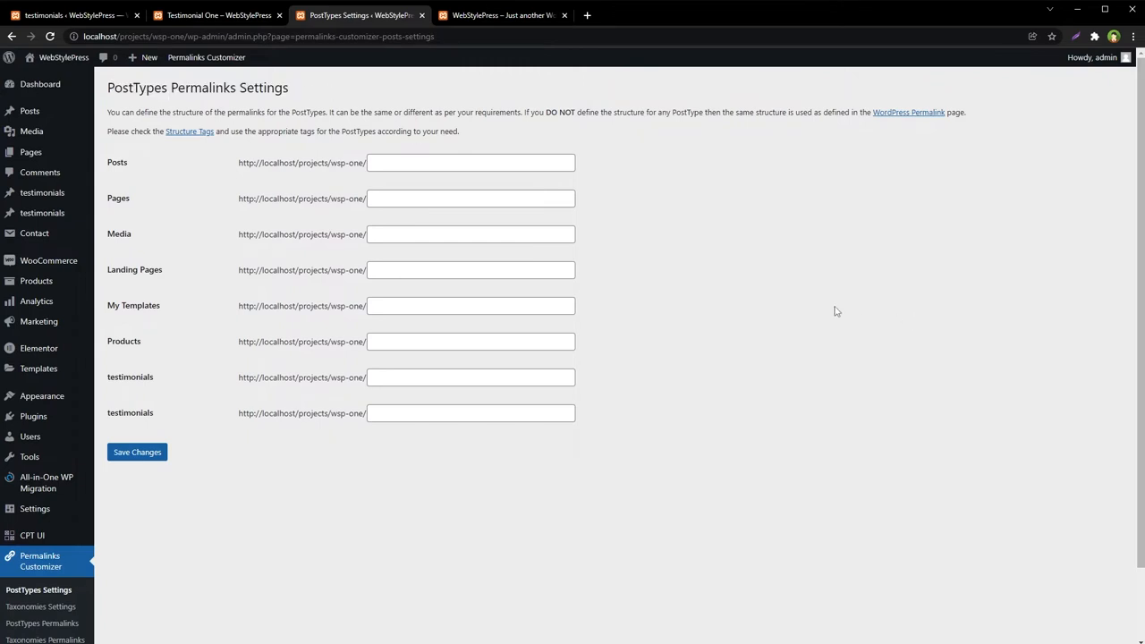
mouse_move(783, 342)
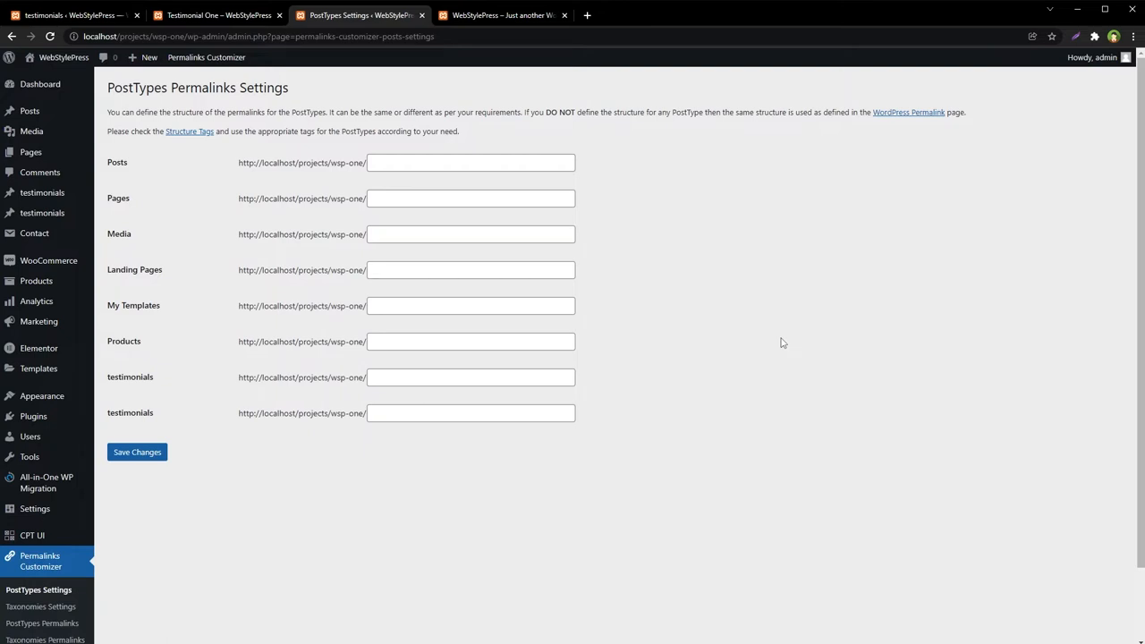
mouse_move(578, 314)
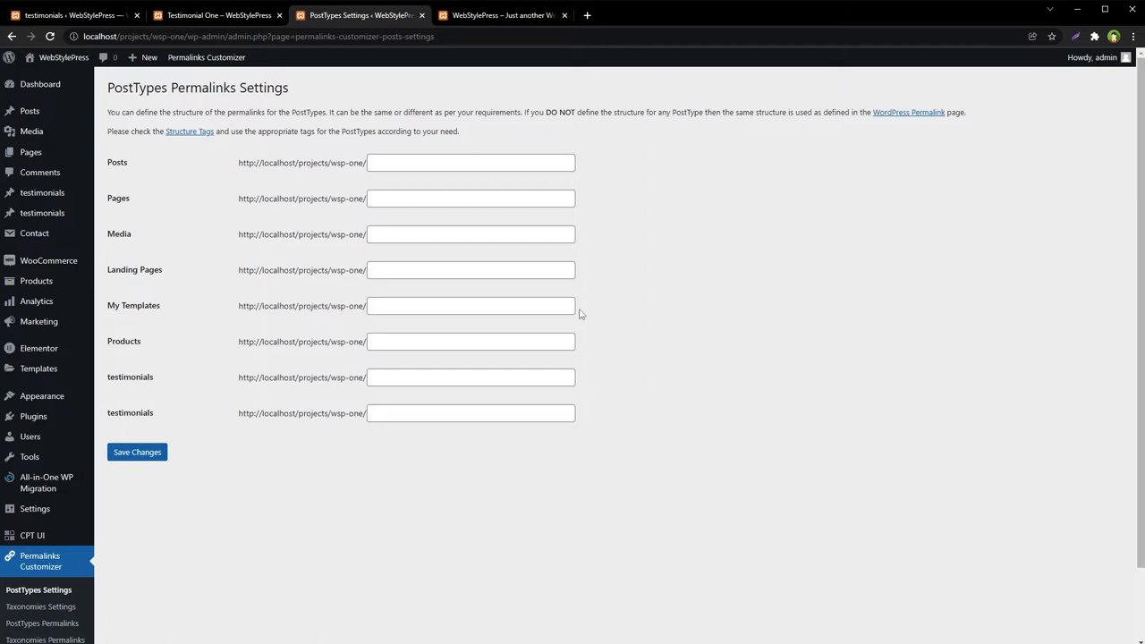
triple_click(197, 87)
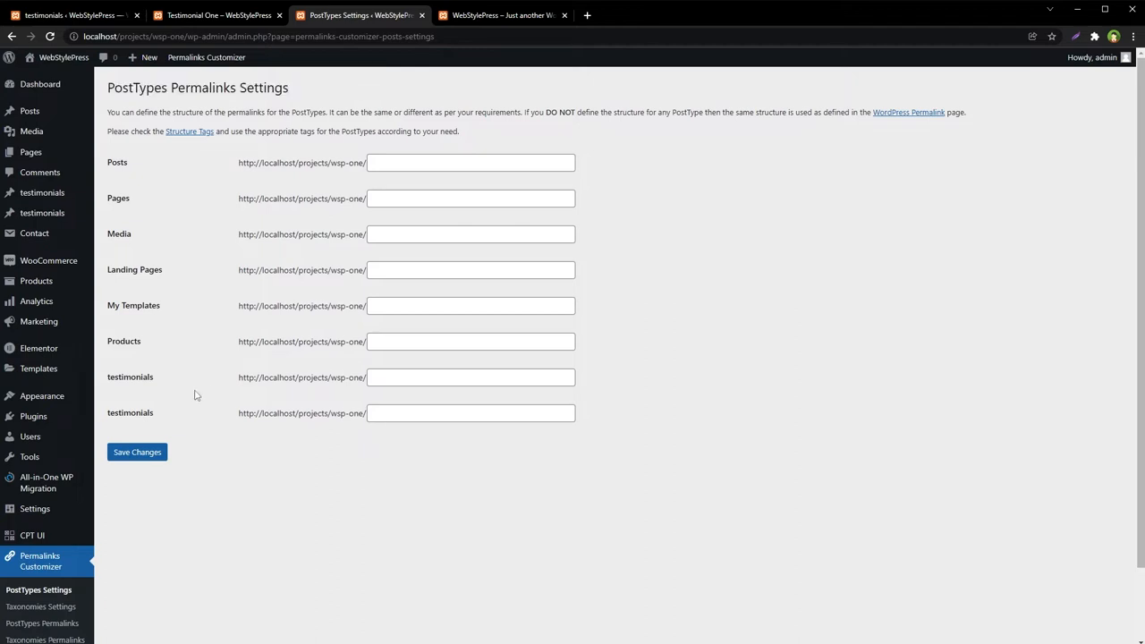
double_click(129, 376)
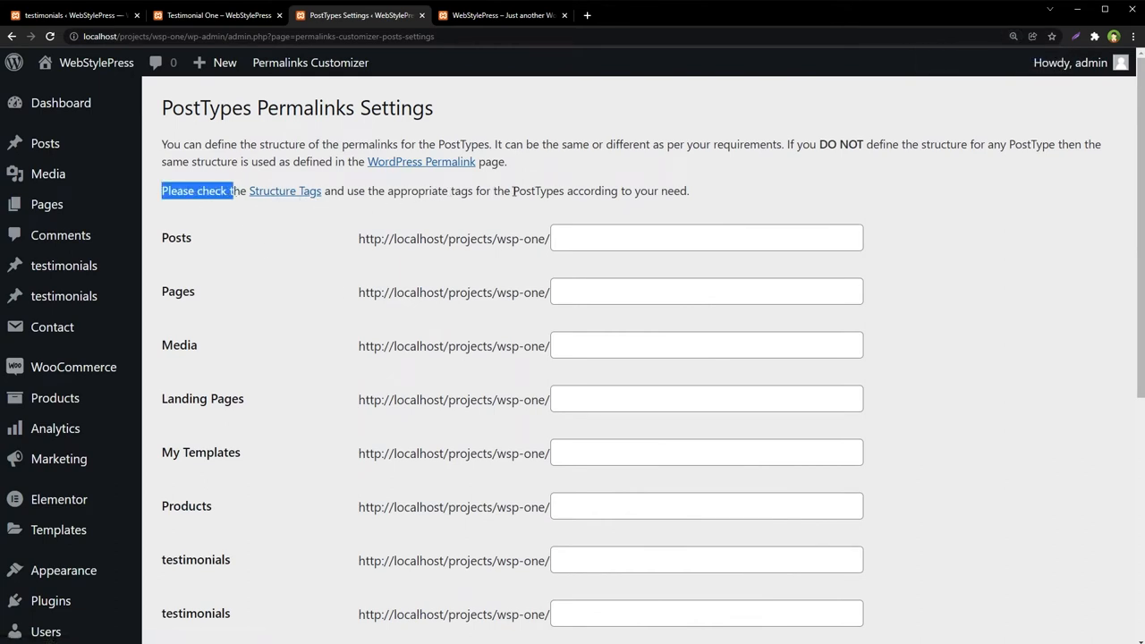
mouse_move(345, 244)
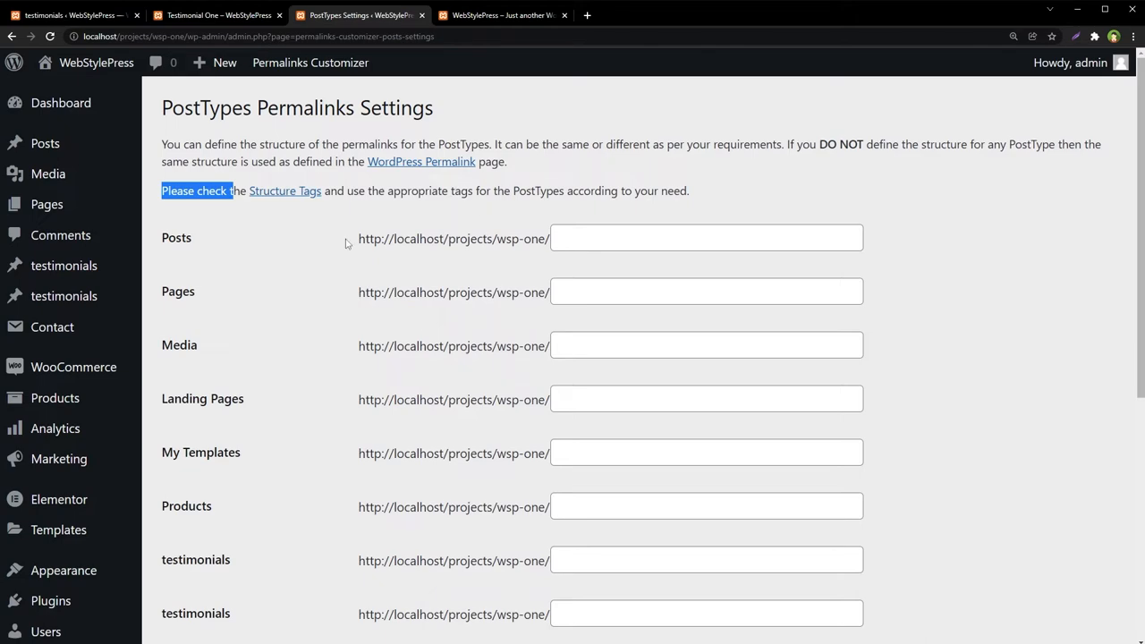
Step: Open the Structure Tags reference and copy the %postname% tag
left_click(284, 190)
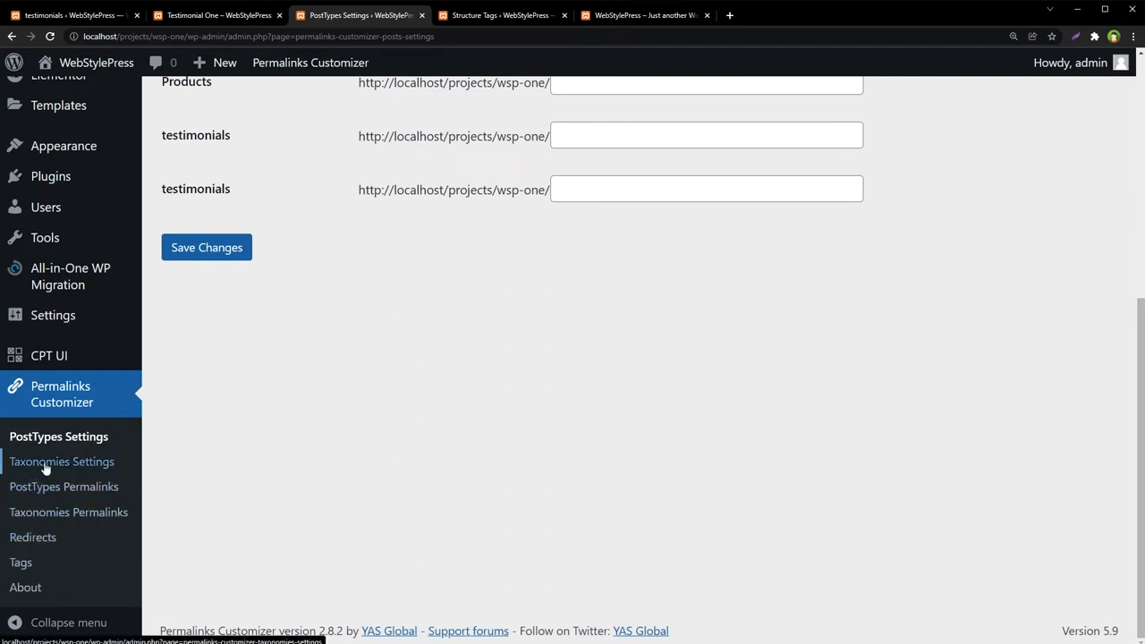
mouse_move(64, 486)
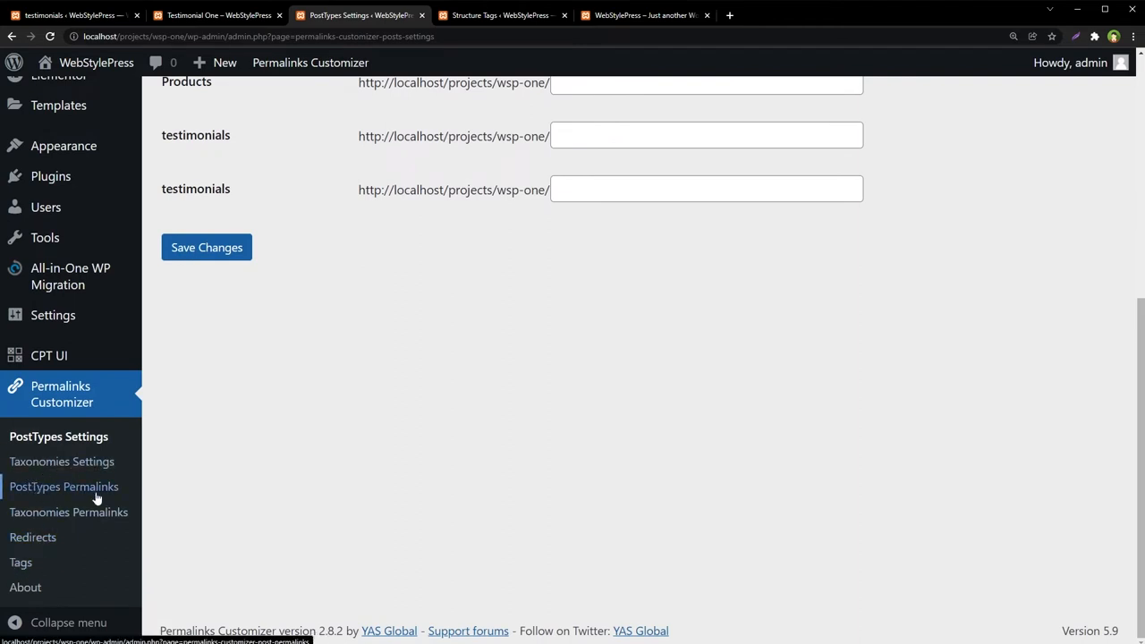
mouse_move(27, 562)
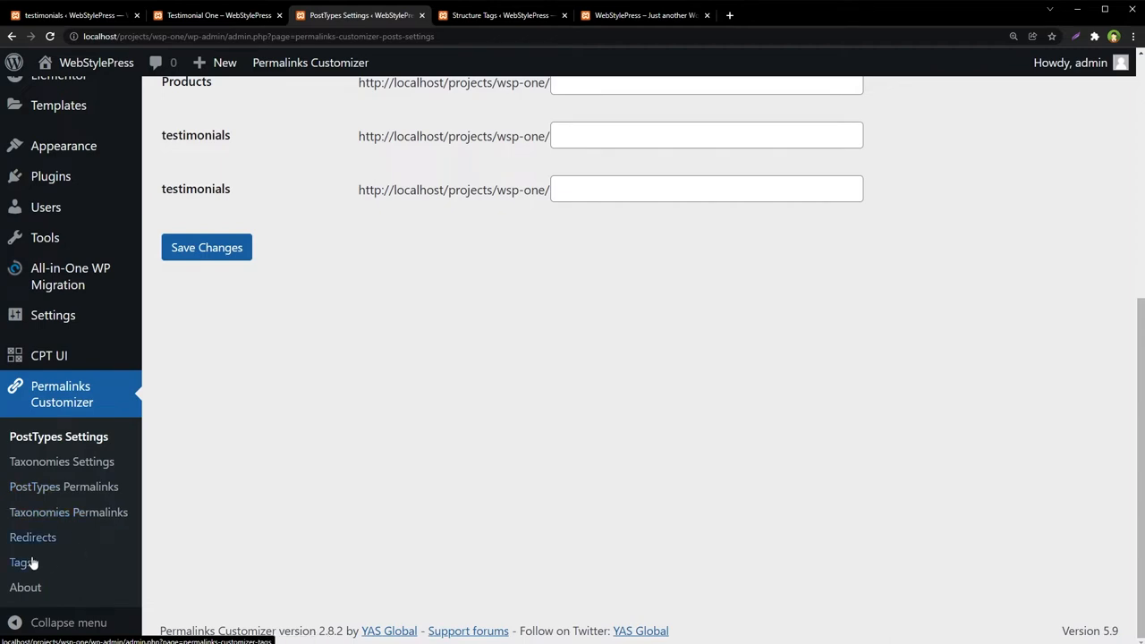
left_click(501, 15)
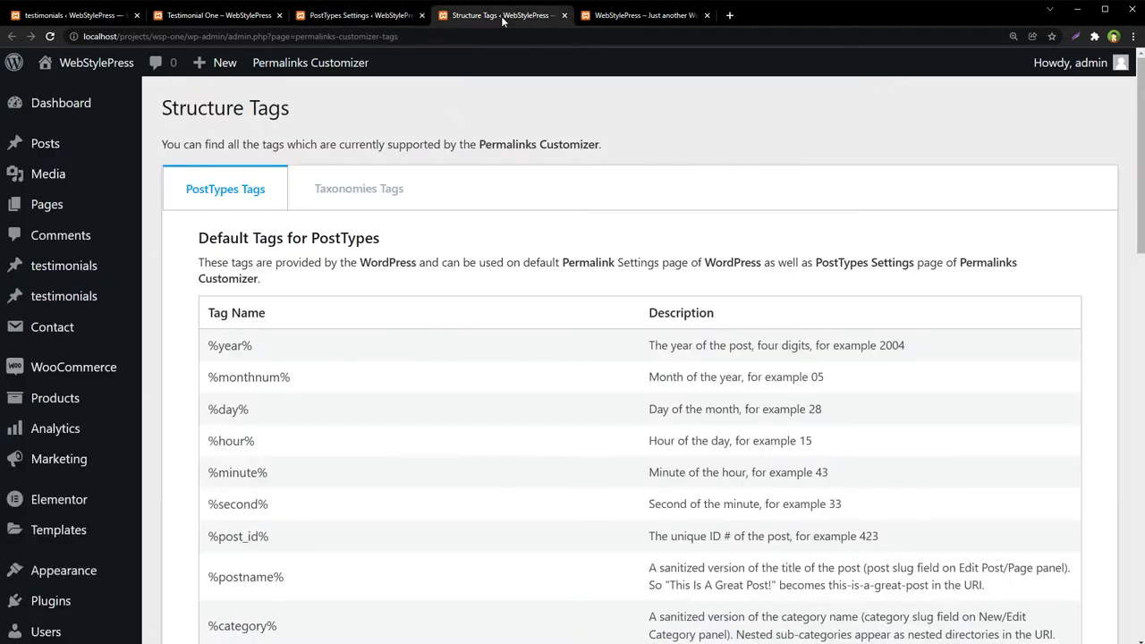
scroll("down", 3)
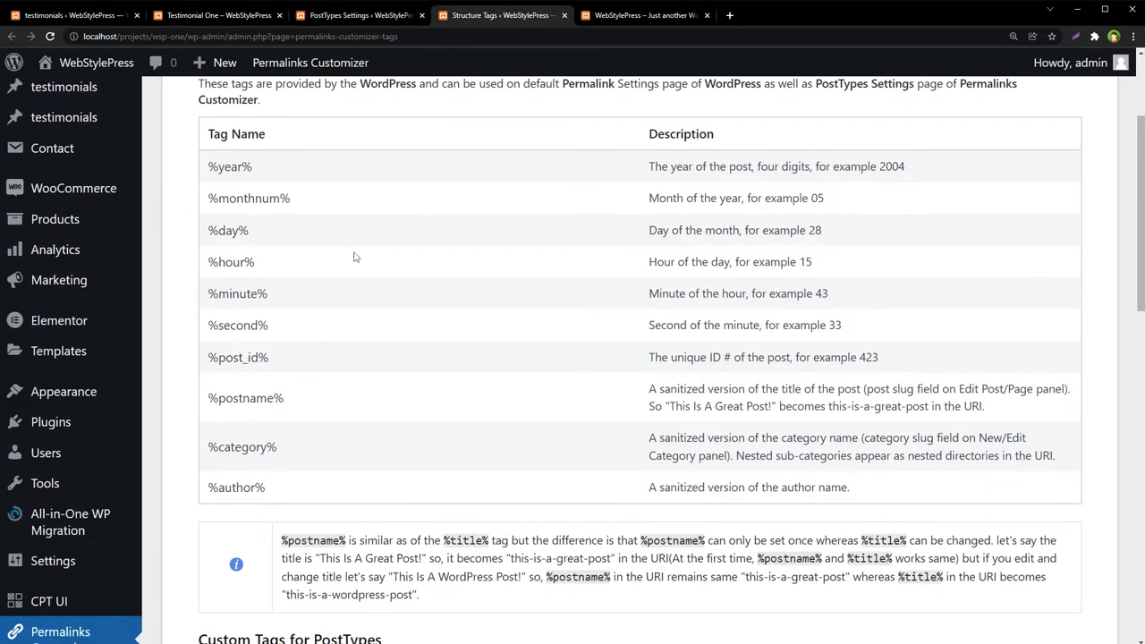
double_click(245, 398)
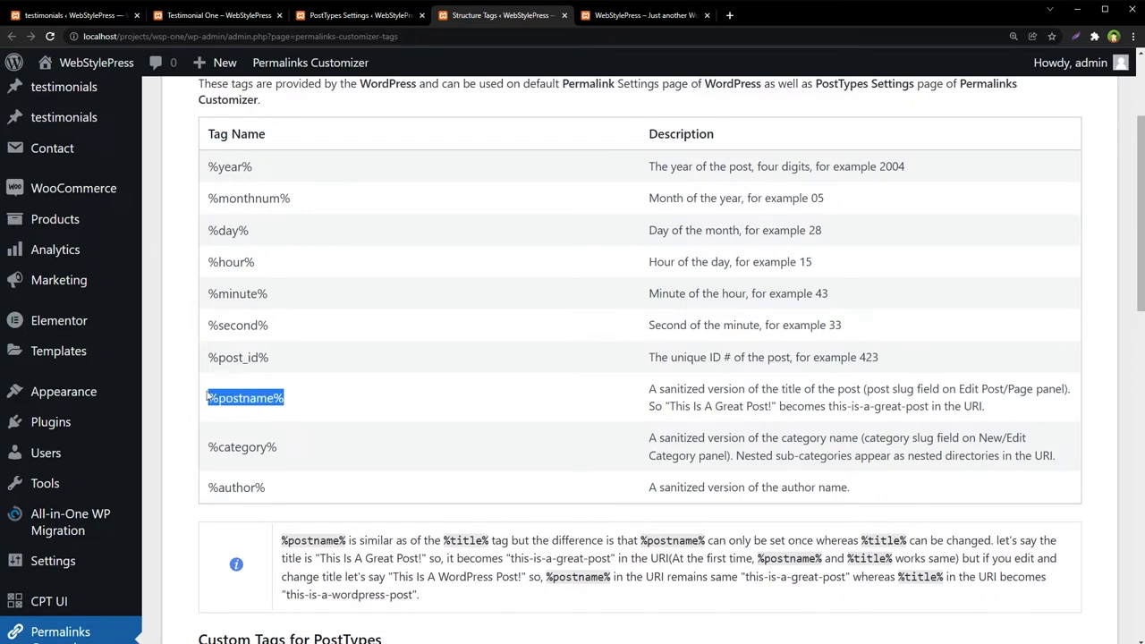
right_click(244, 399)
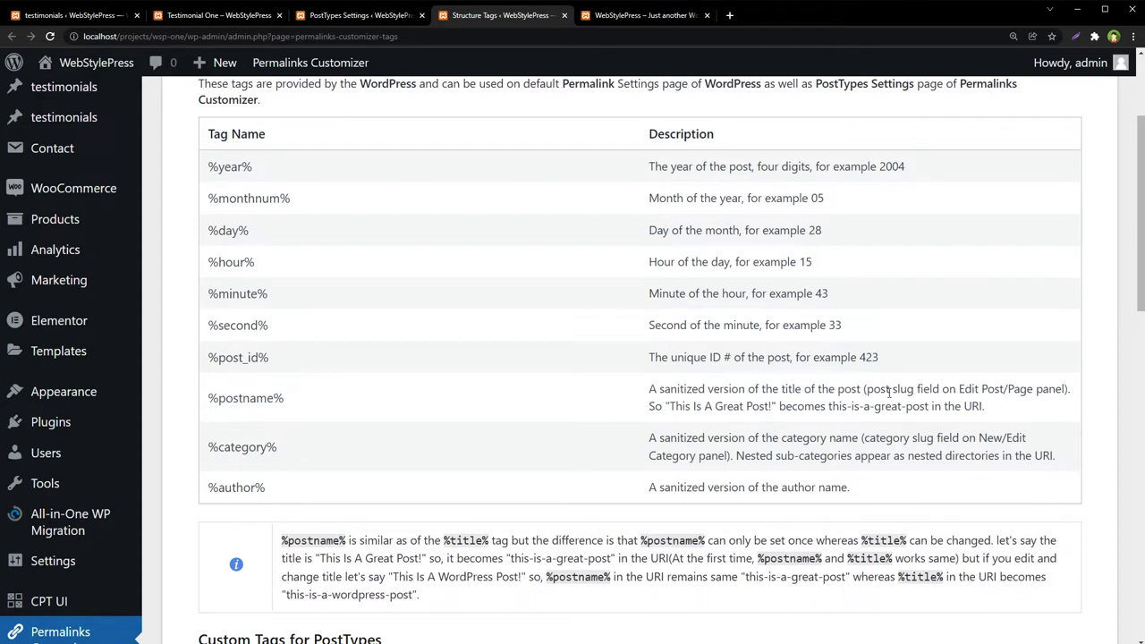
mouse_move(546, 261)
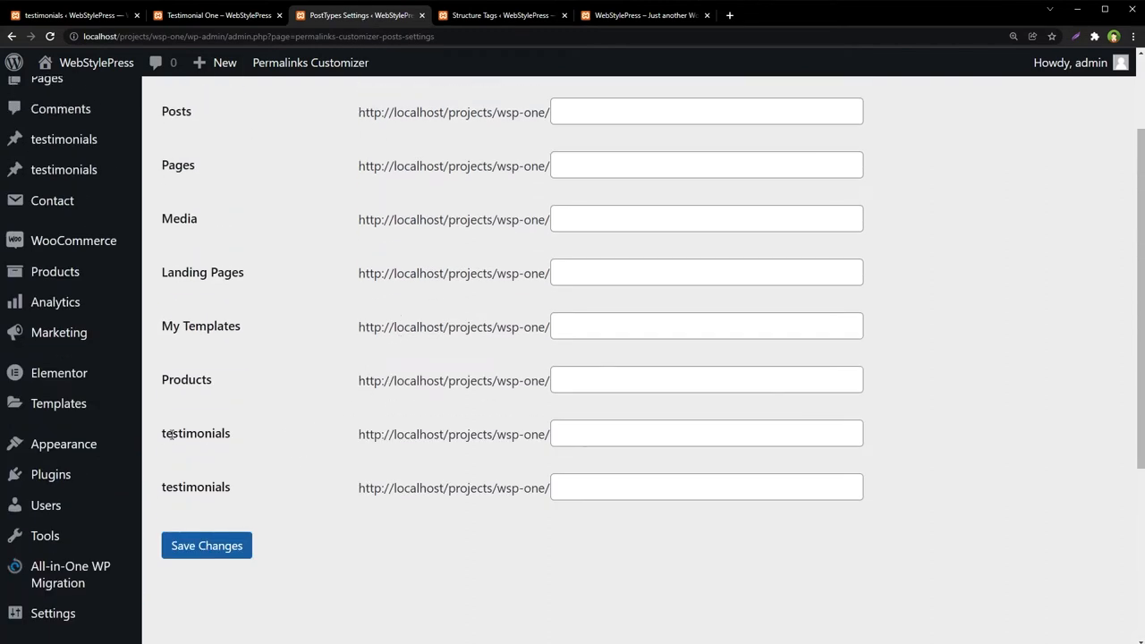
Step: Set the first testimonials permalink structure to just %postname%, deleting the testimonials/ prefix
double_click(196, 433)
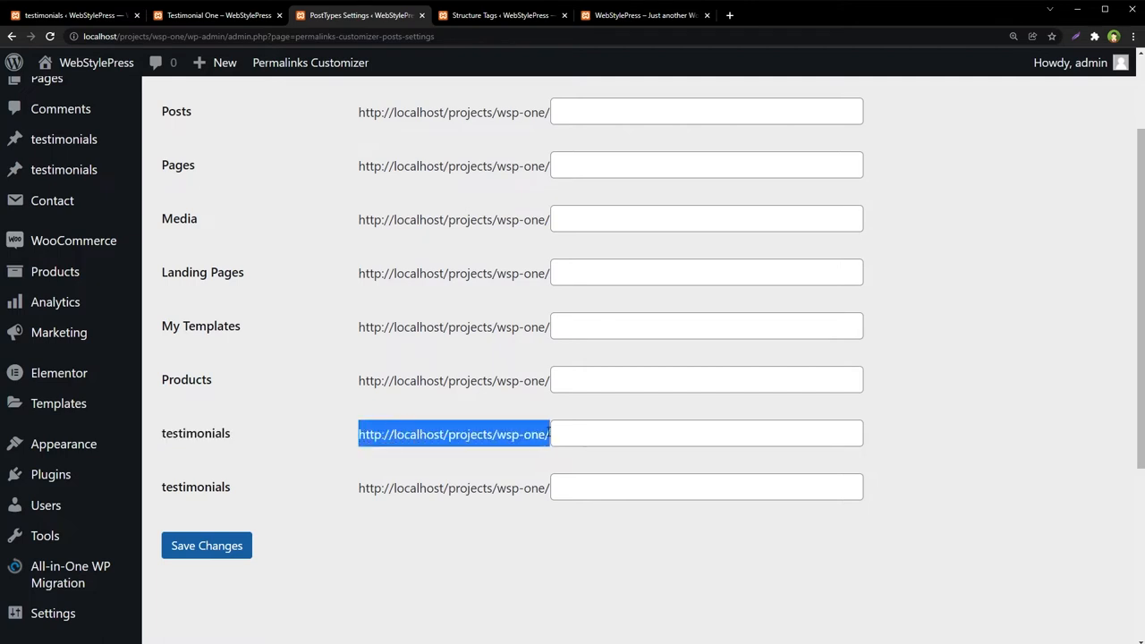
left_click(707, 434)
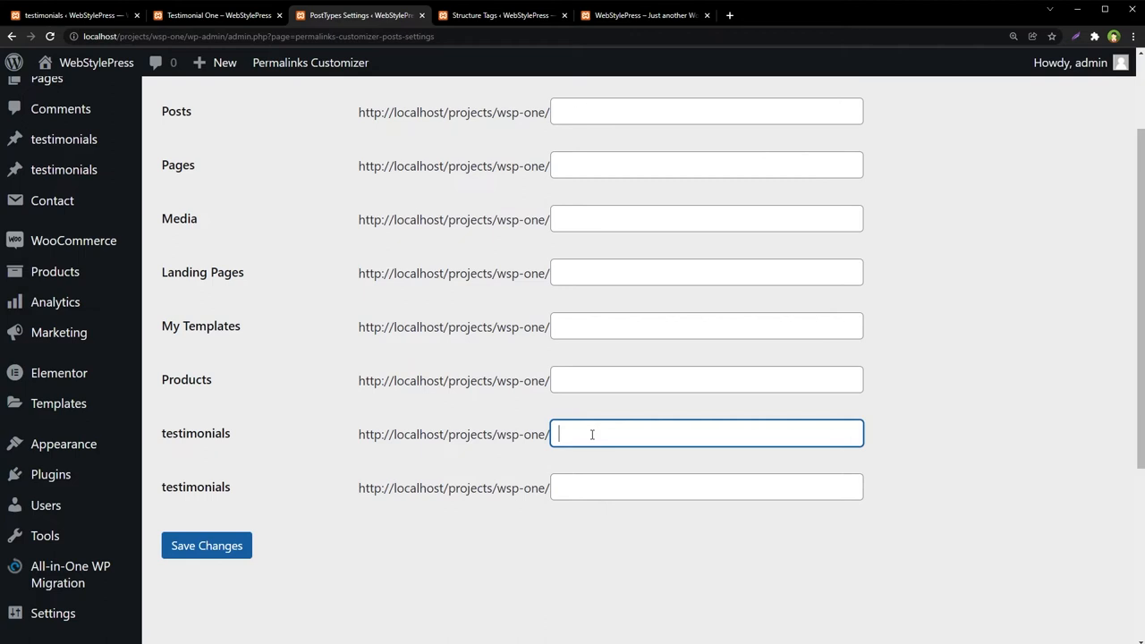
type("testi")
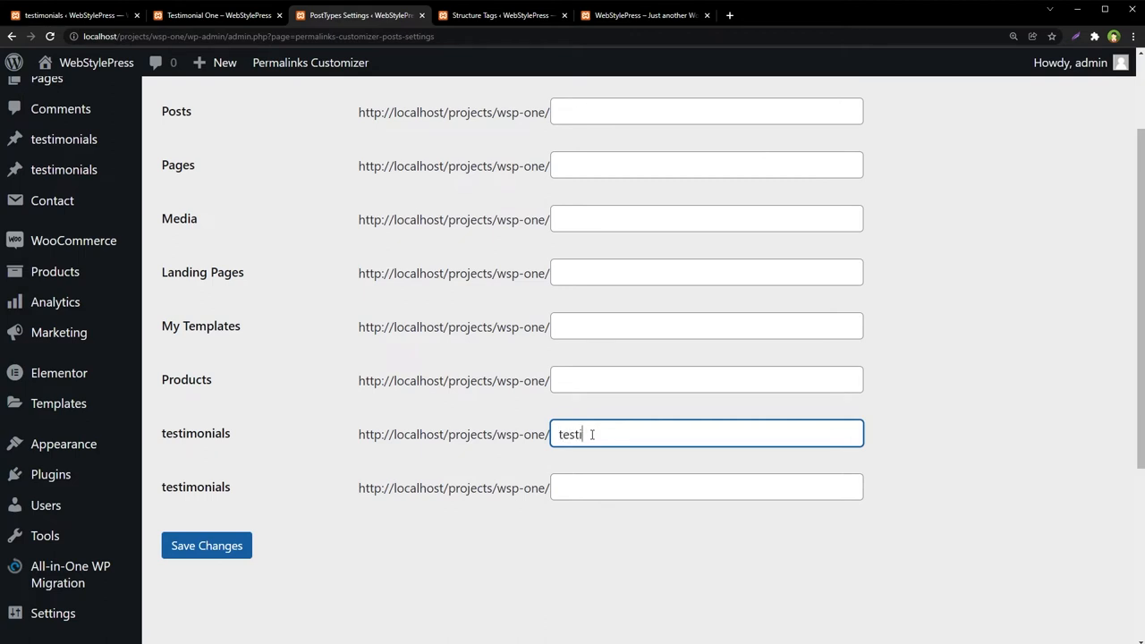
type("monials")
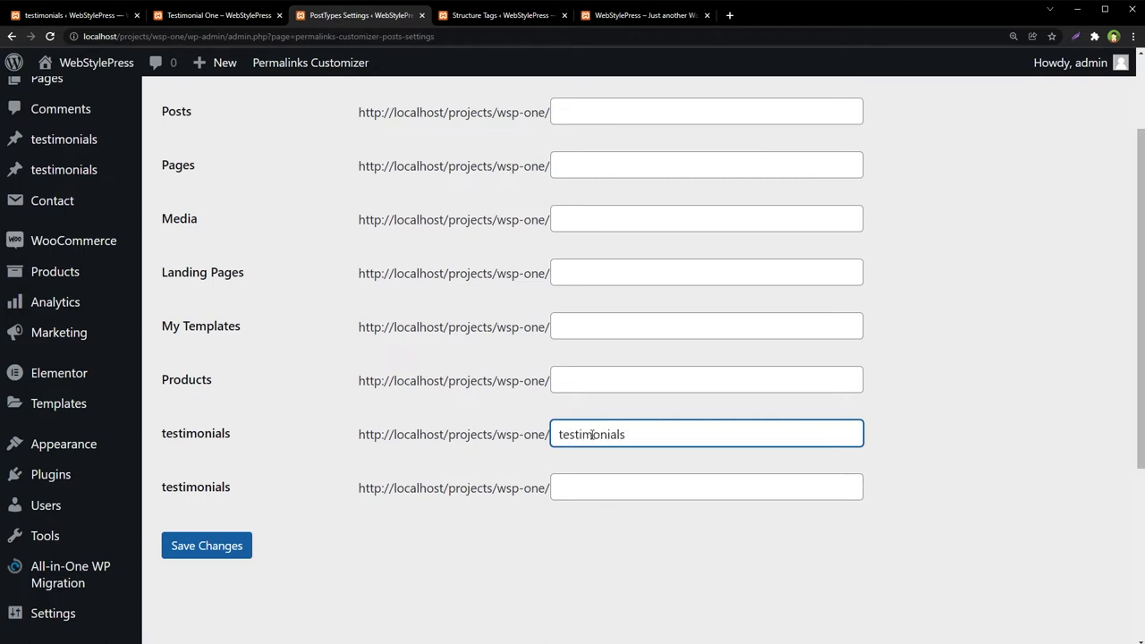
type("/ewewfwwefewew")
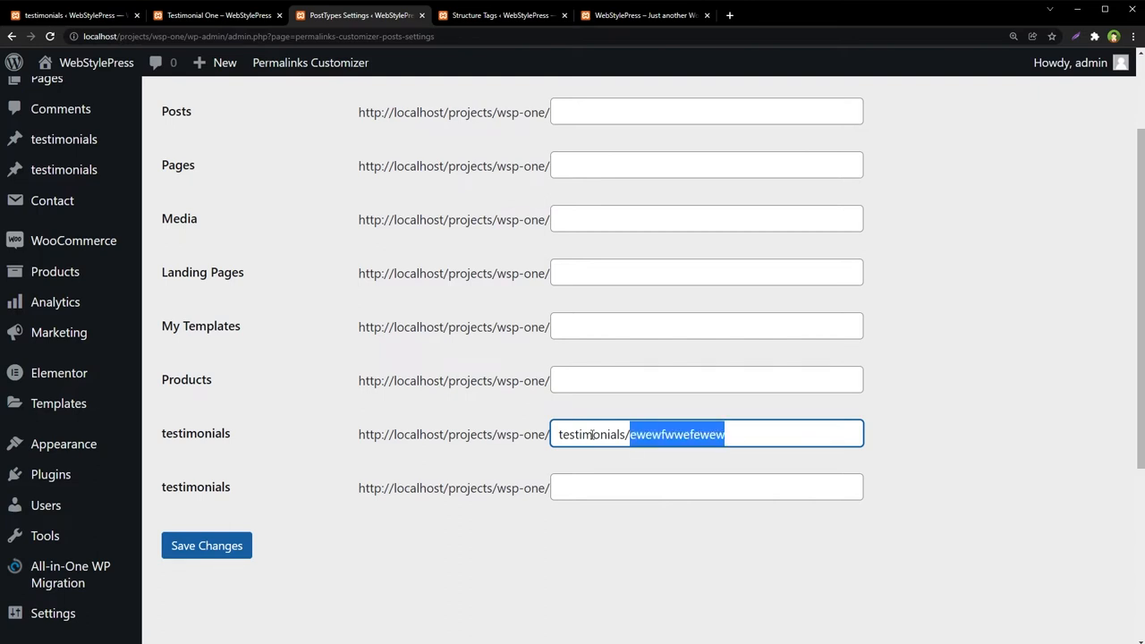
type("%postname%")
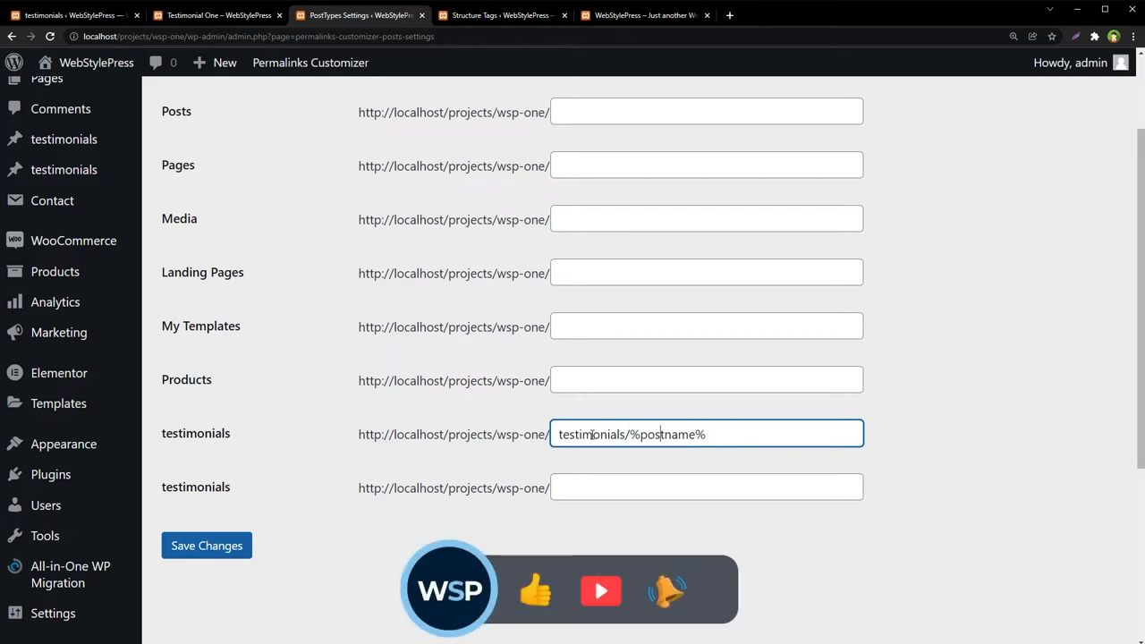
double_click(592, 434)
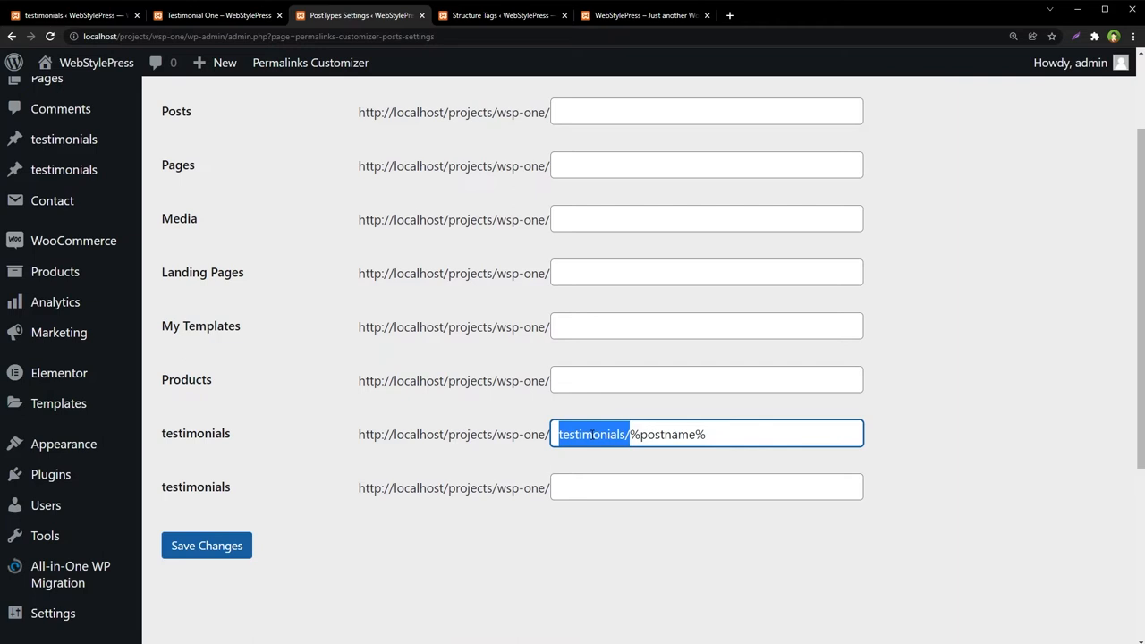
key("Delete")
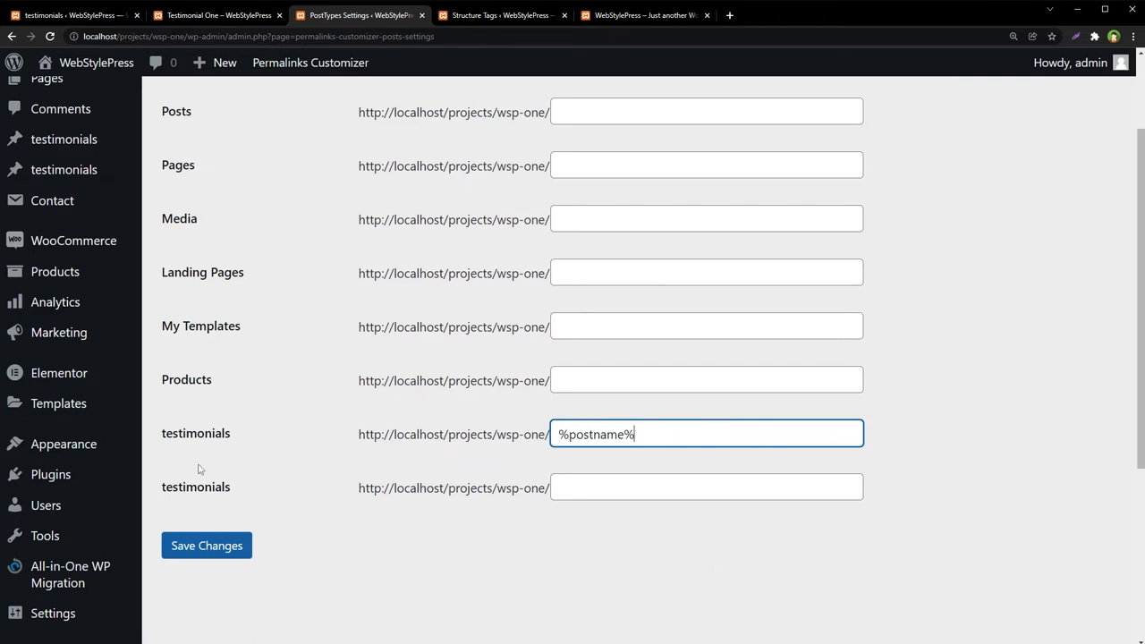
Step: Save the post type permalink settings and reopen the post type permalinks list
double_click(195, 434)
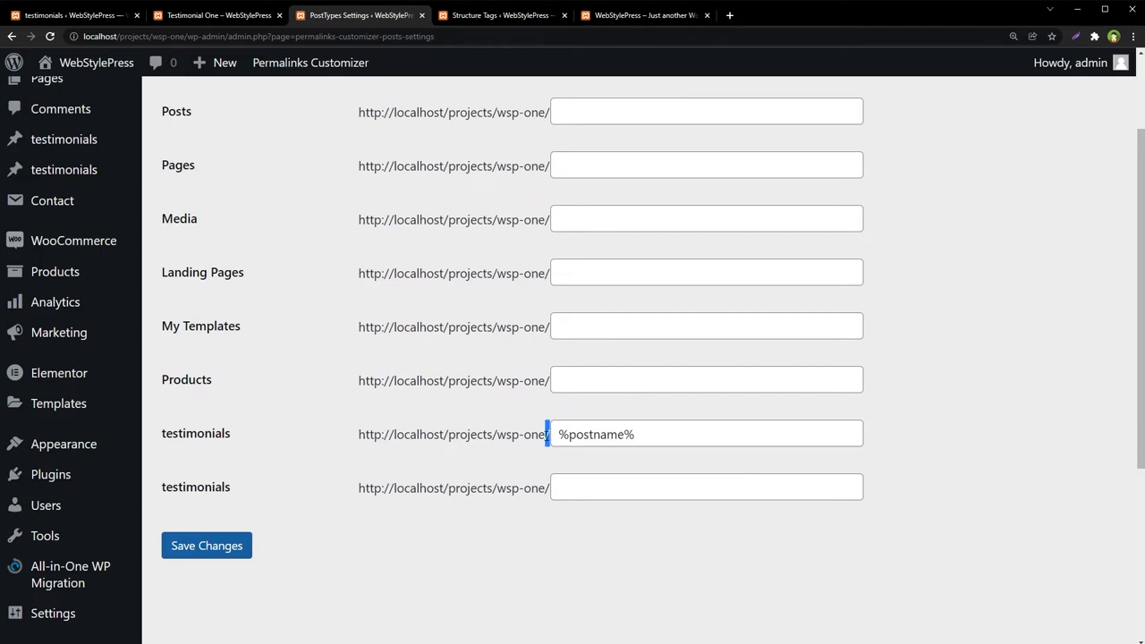
left_click(206, 546)
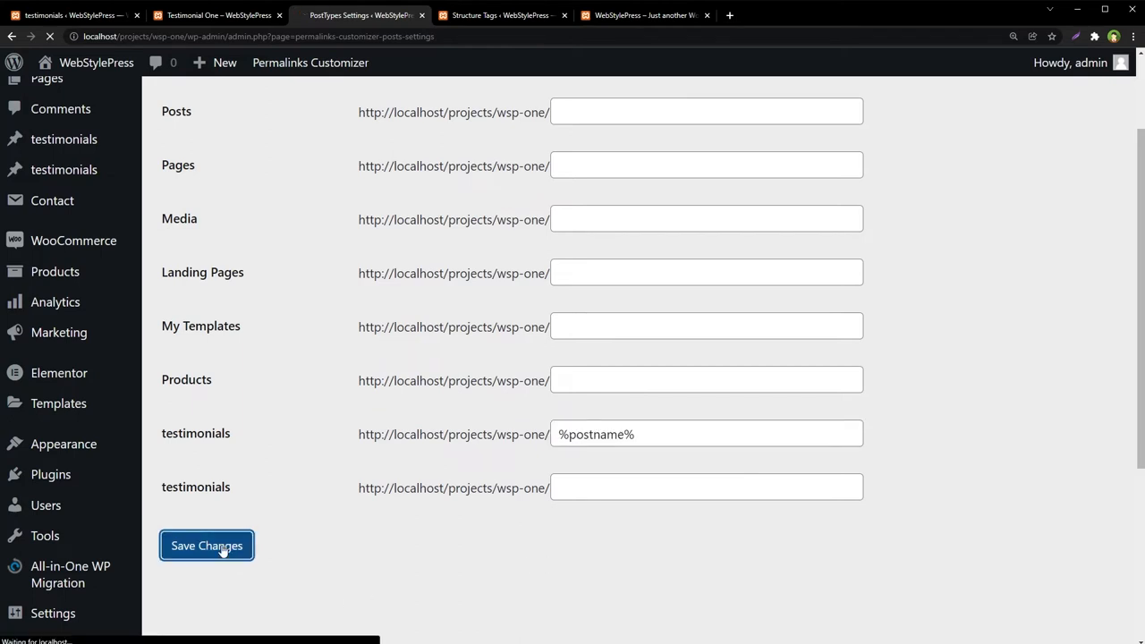
left_click(205, 545)
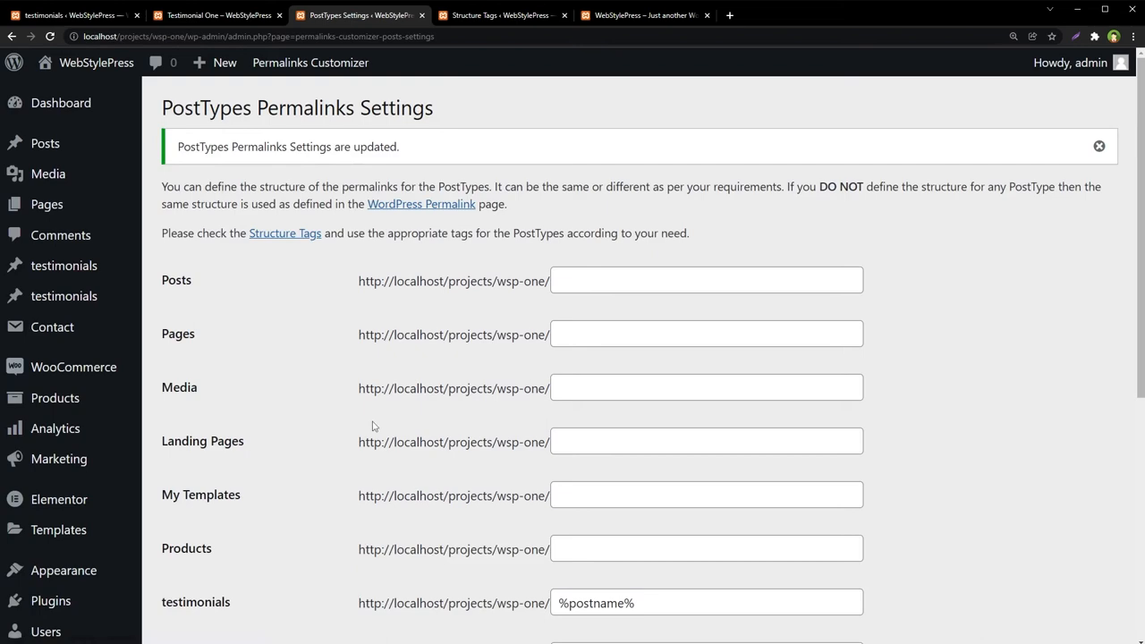
scroll("down", 3)
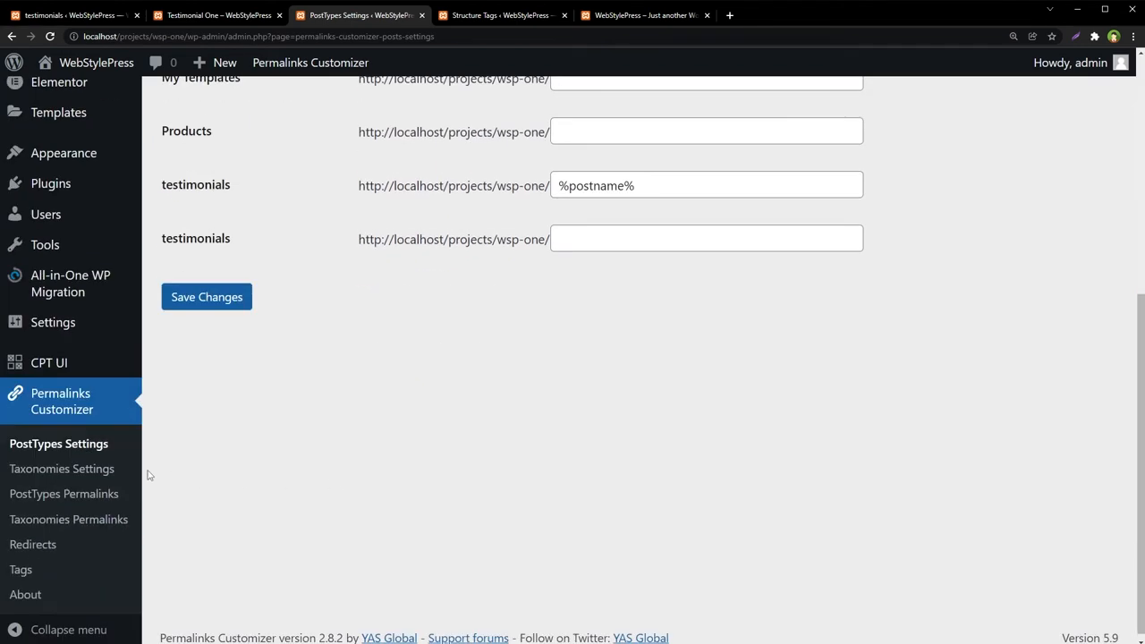
left_click(63, 494)
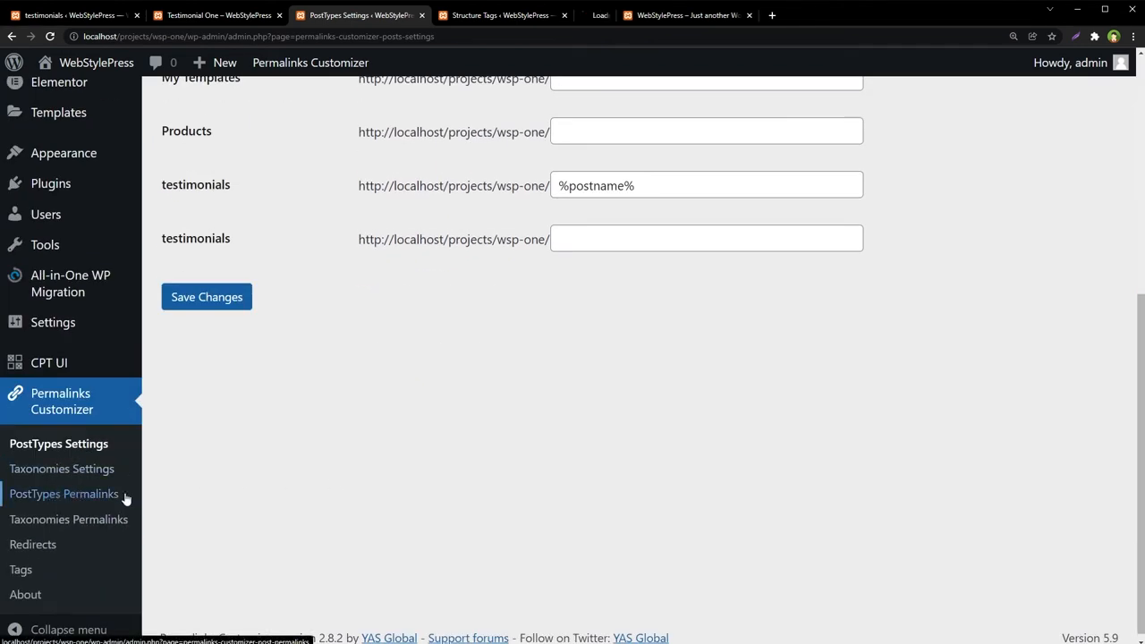
left_click(64, 494)
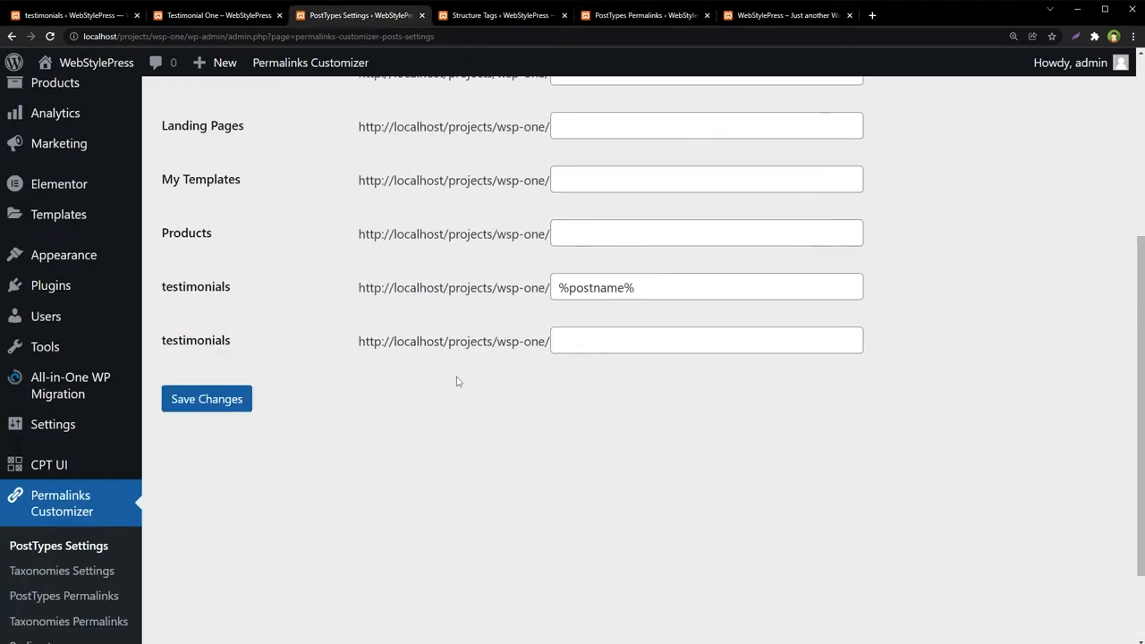
Step: From the testimonials admin list, view Testimonial One on the live site in a new tab
left_click(218, 15)
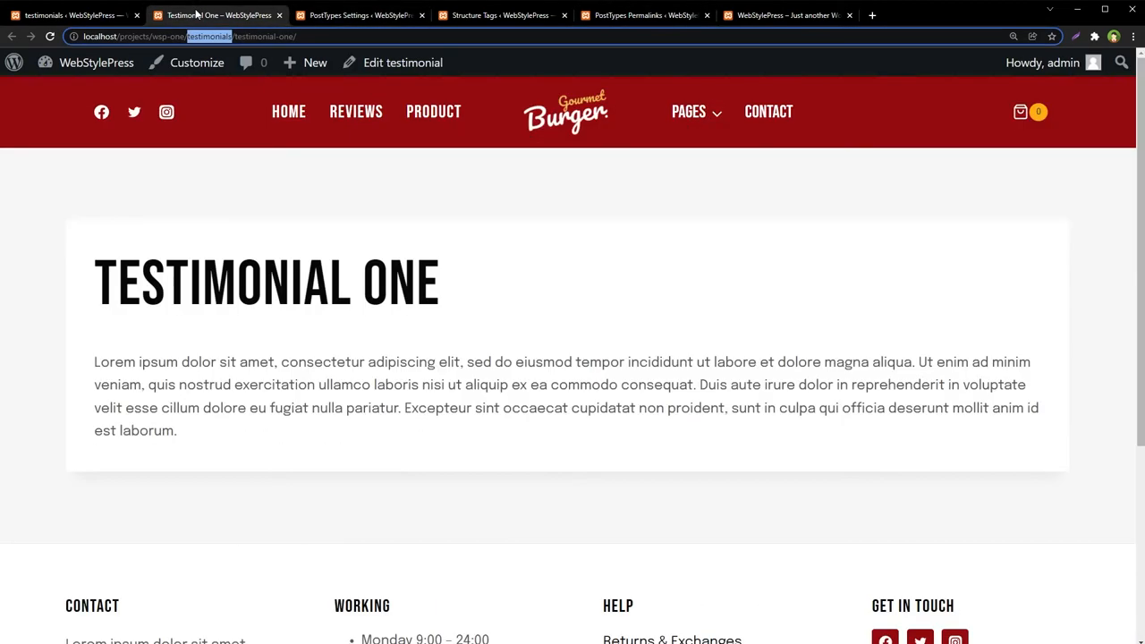
left_click(67, 16)
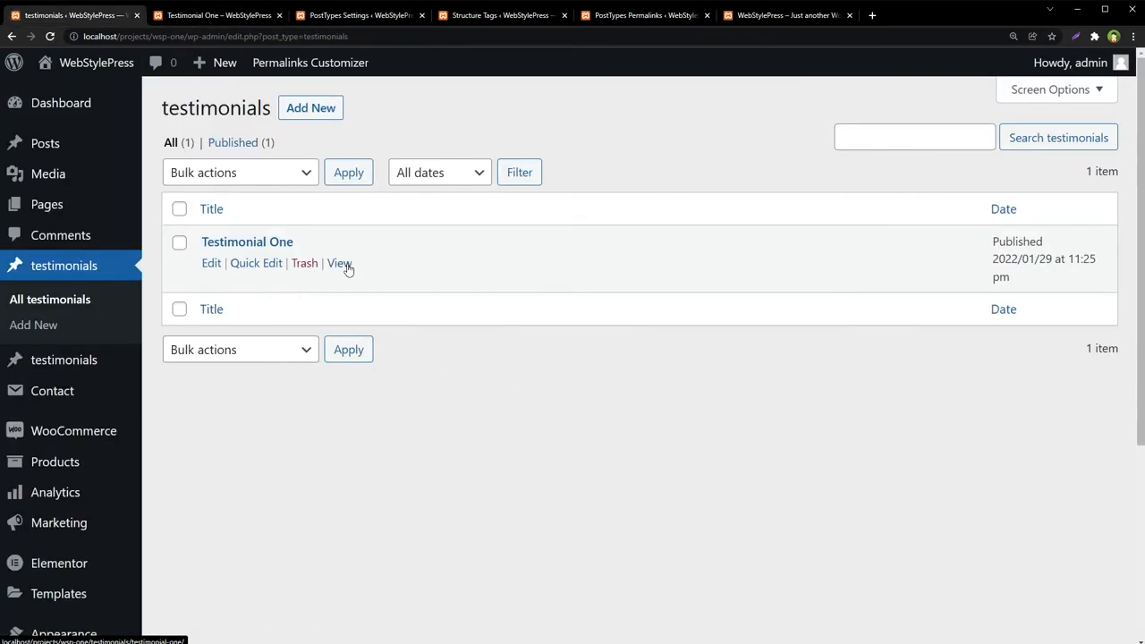
left_click(339, 262)
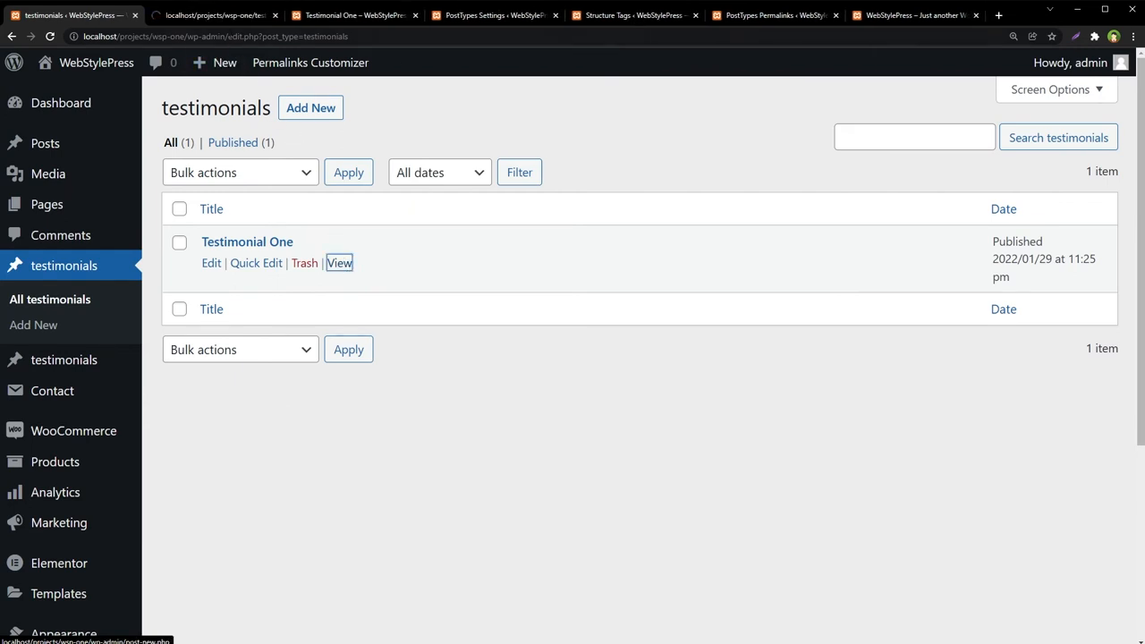
left_click(339, 262)
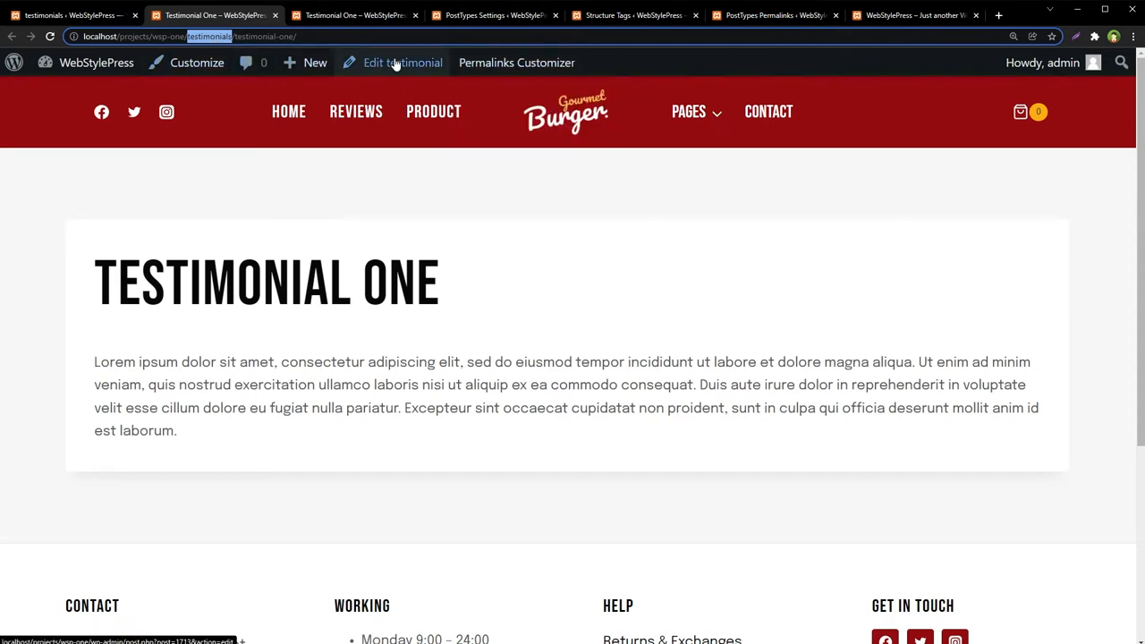
Step: Change Testimonial One's slug to testimonial-one/, update it, and check the live address
left_click(401, 63)
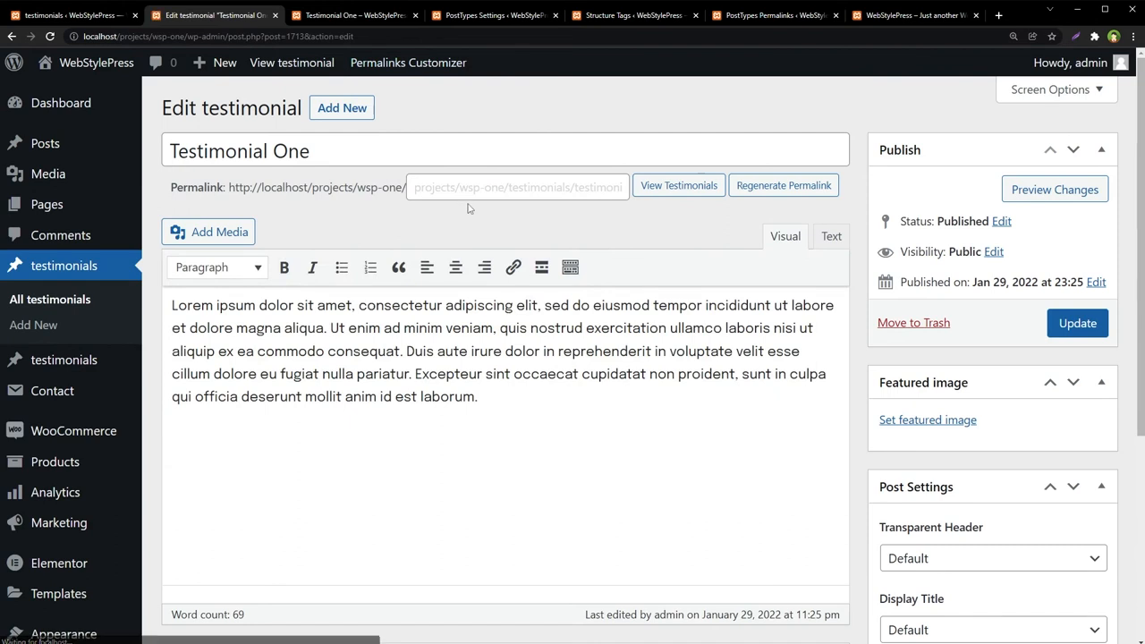
left_click(517, 187)
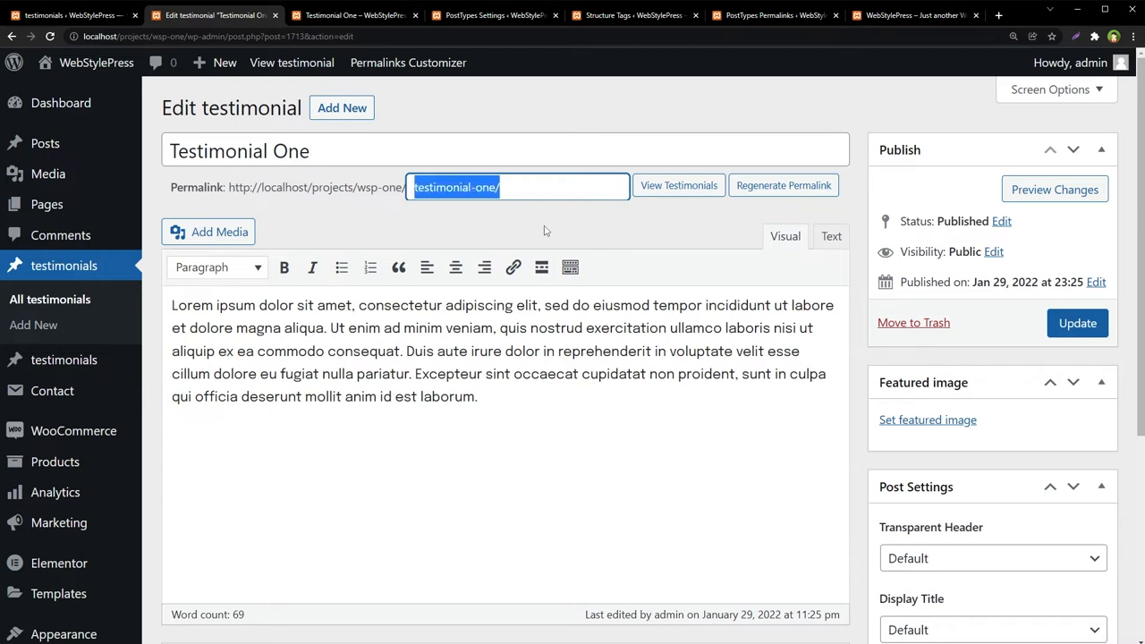
mouse_move(1025, 409)
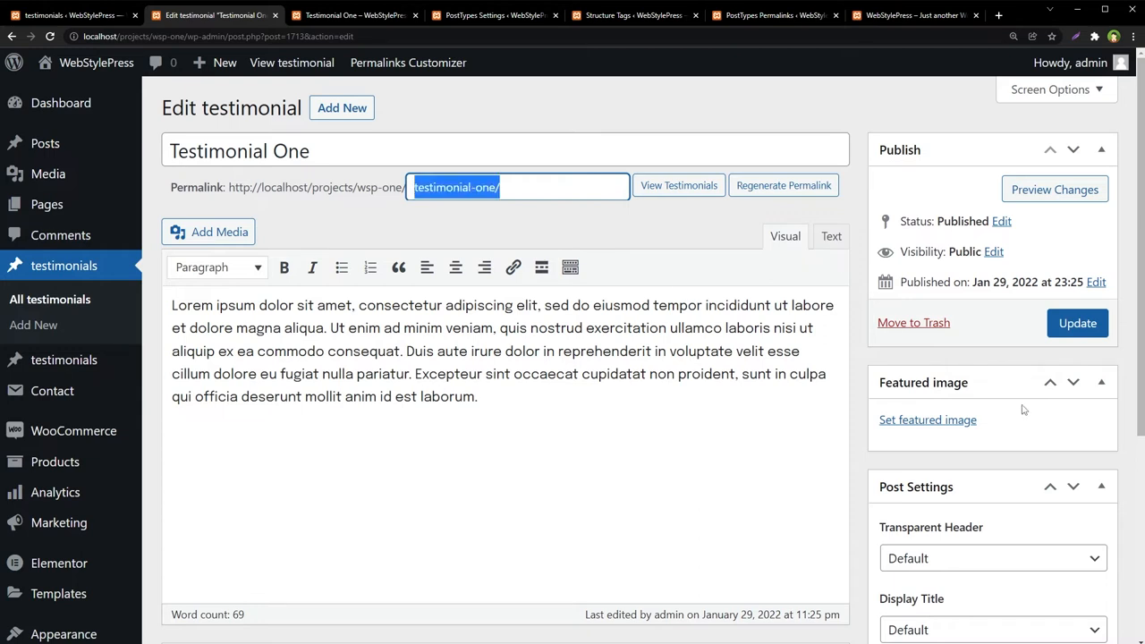
left_click(1078, 323)
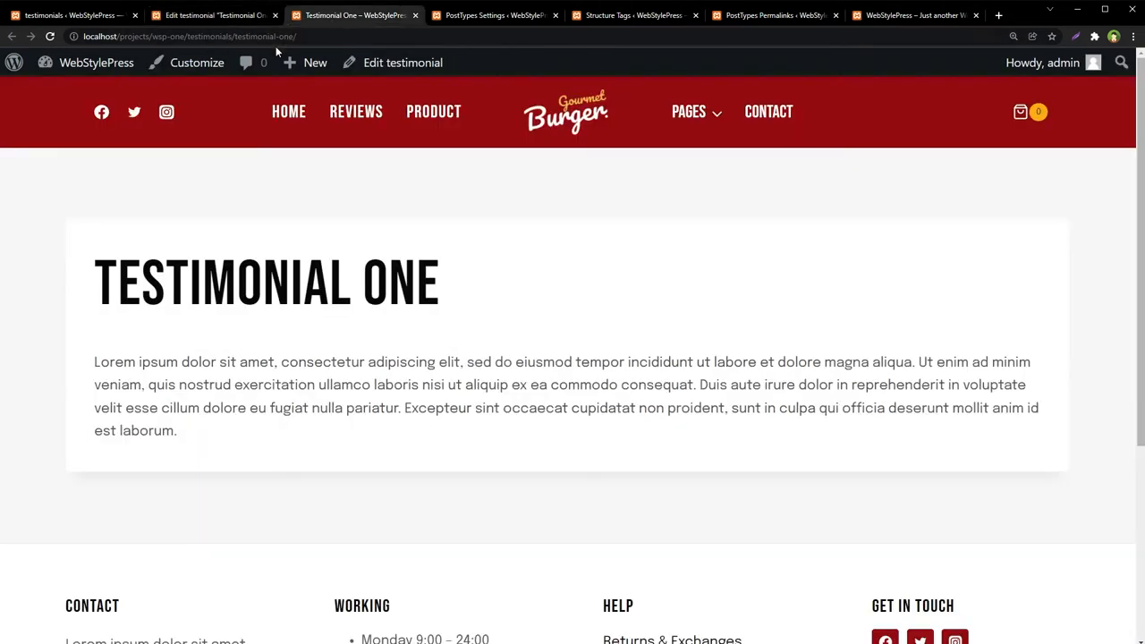
double_click(208, 36)
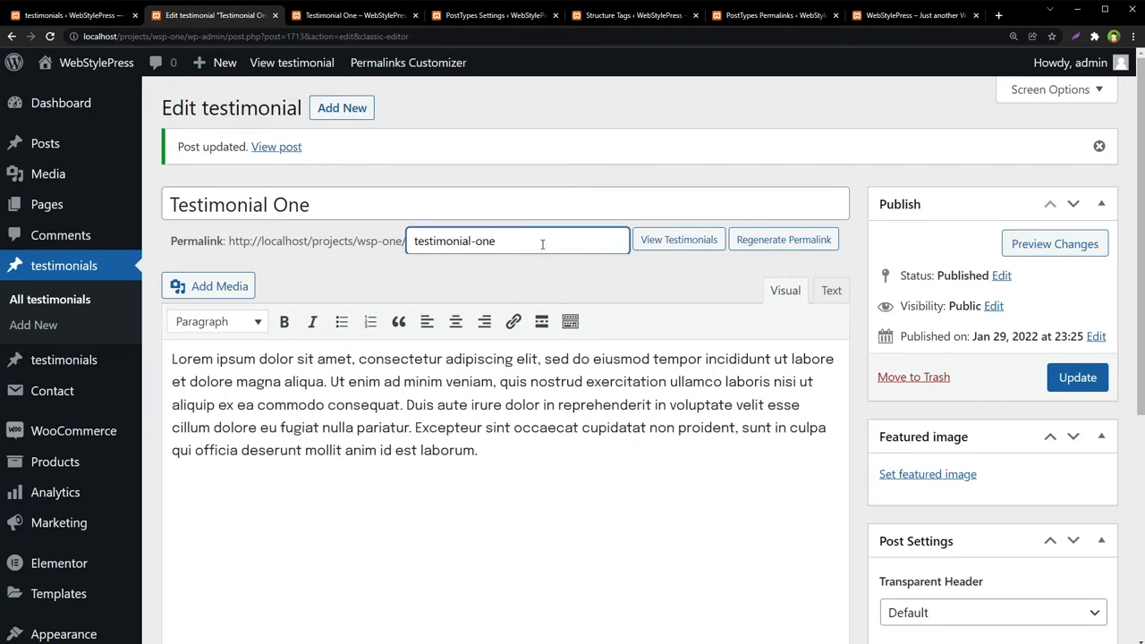
type("/")
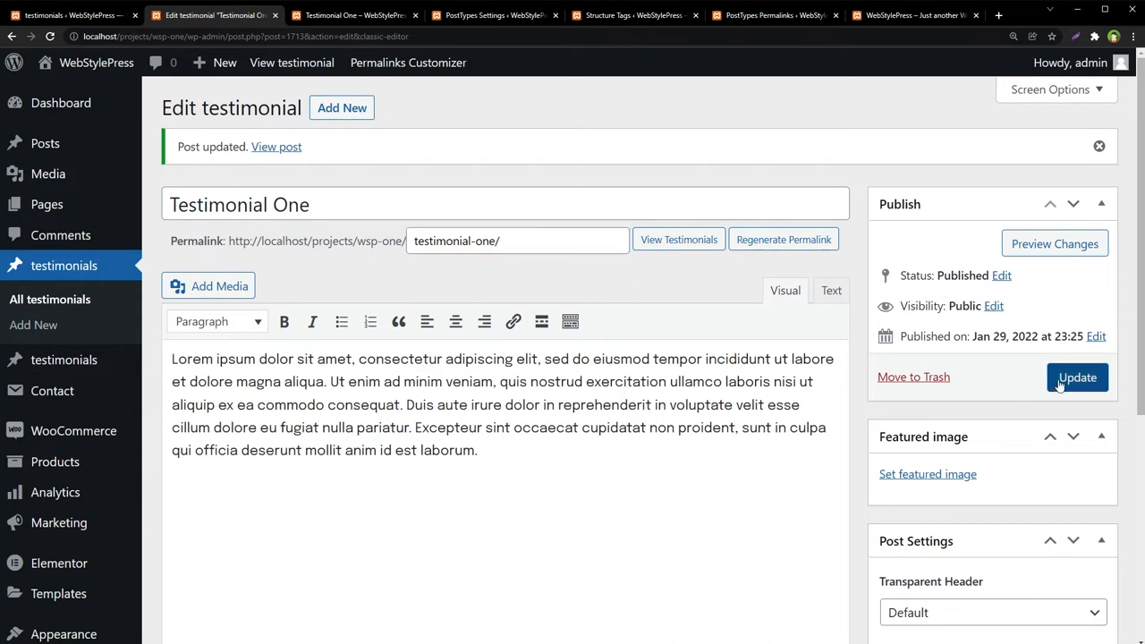
left_click(1077, 377)
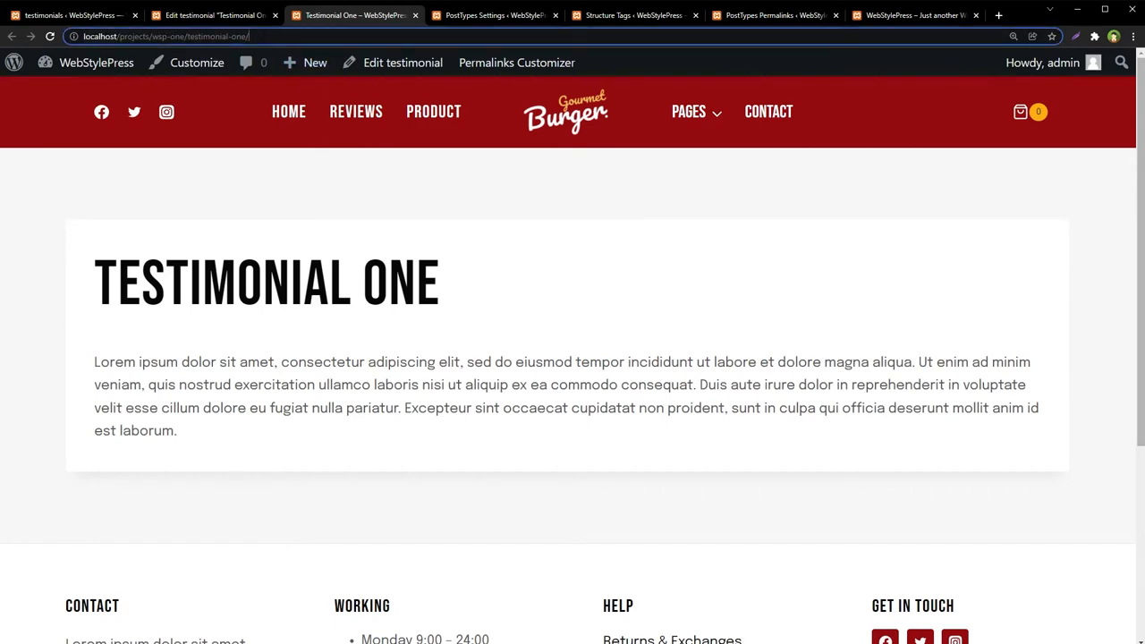
left_click(166, 36)
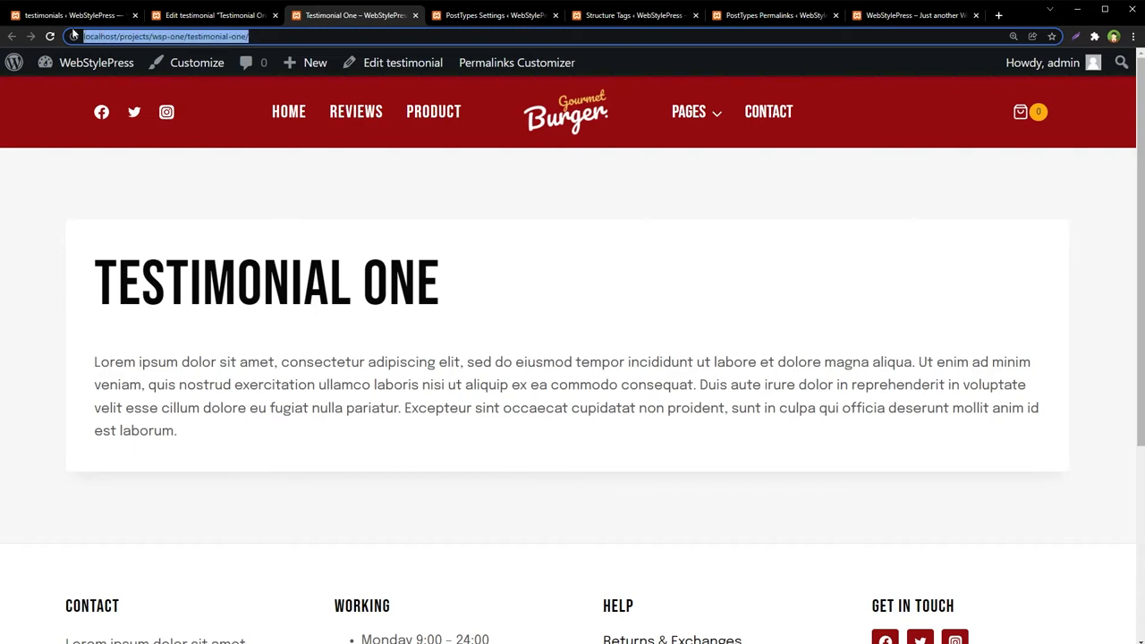
left_click(213, 15)
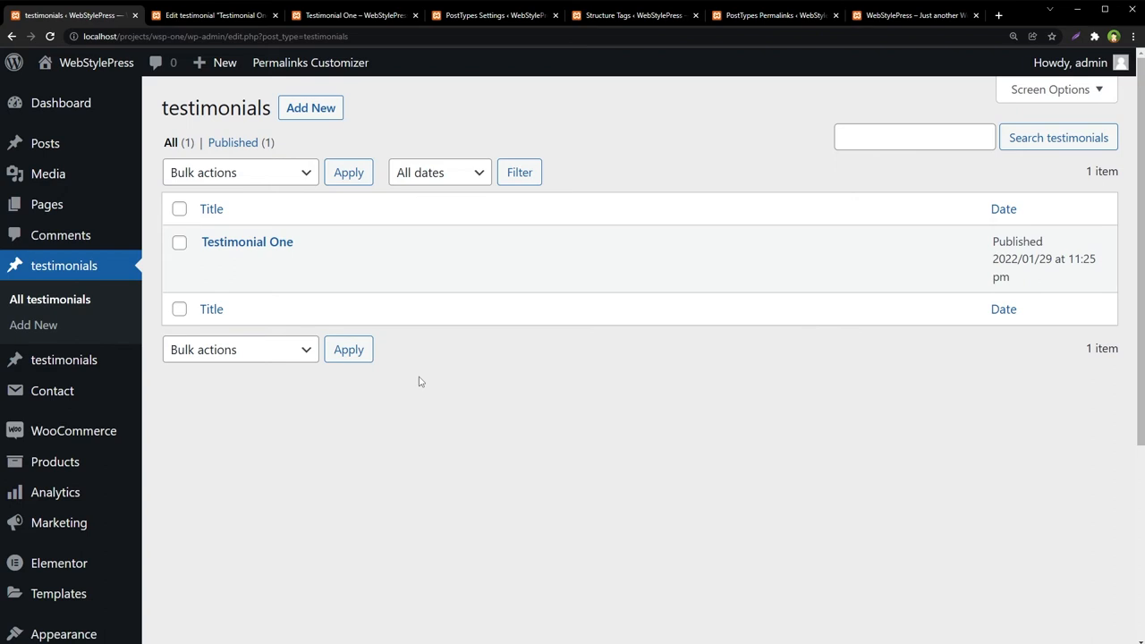
Step: Publish 'Testimonial Two', then add a trailing slash to its slug and update
left_click(310, 107)
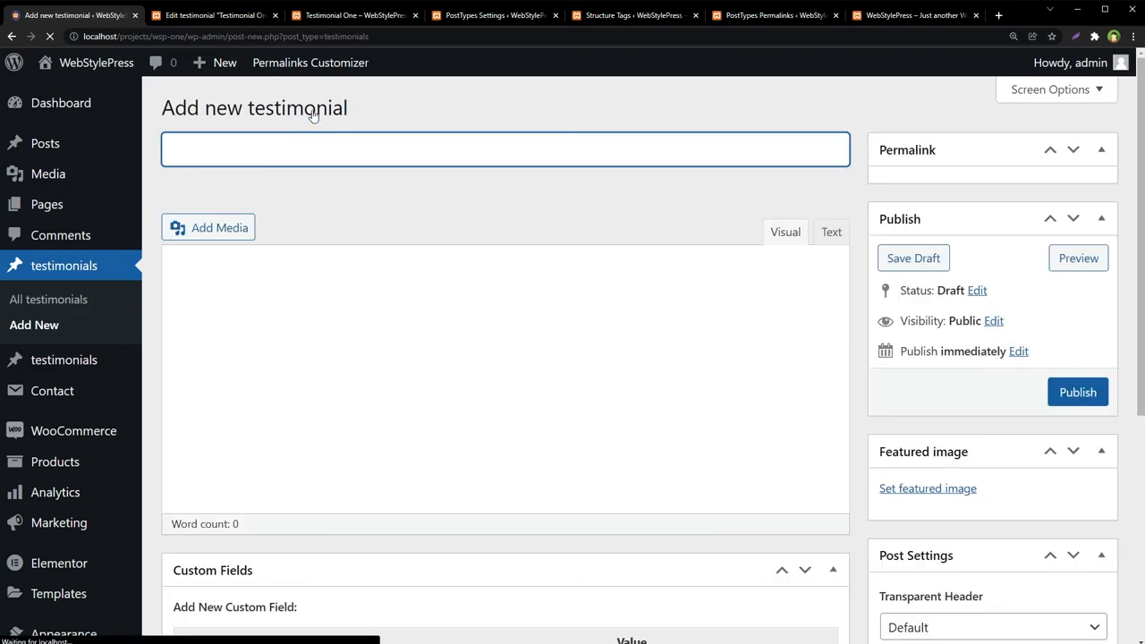
type("Testim")
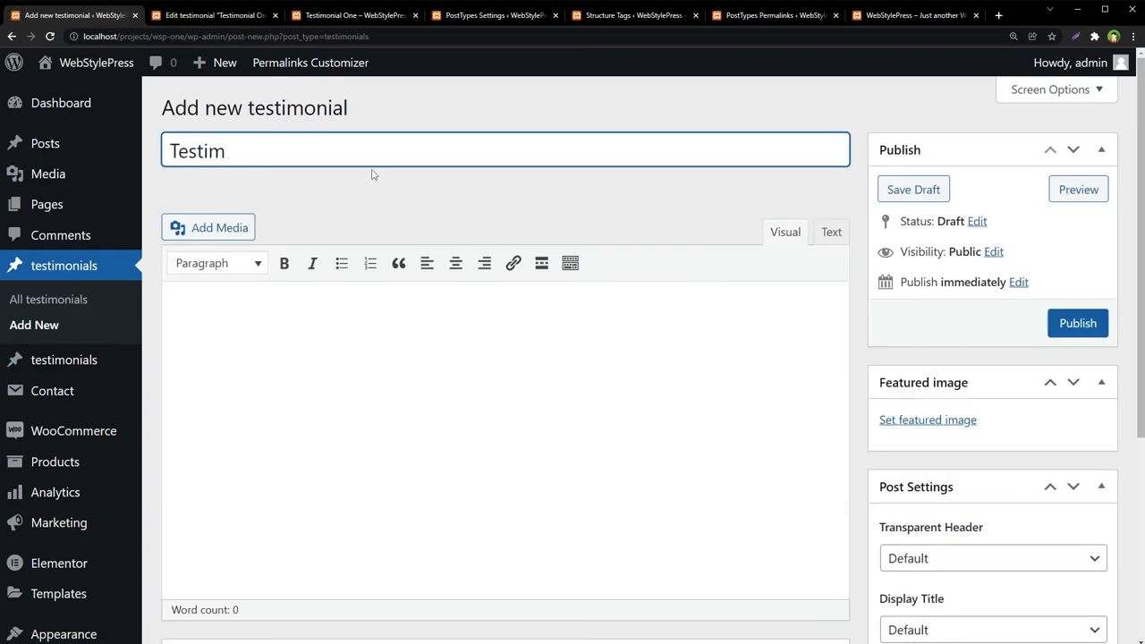
type("onial Two")
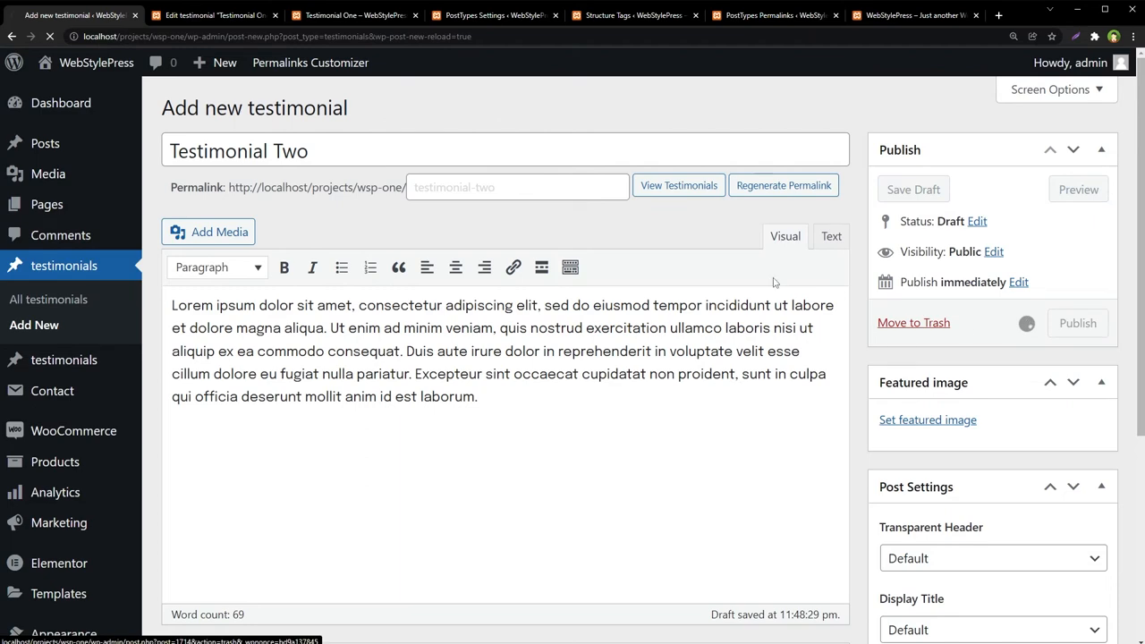
left_click(1078, 323)
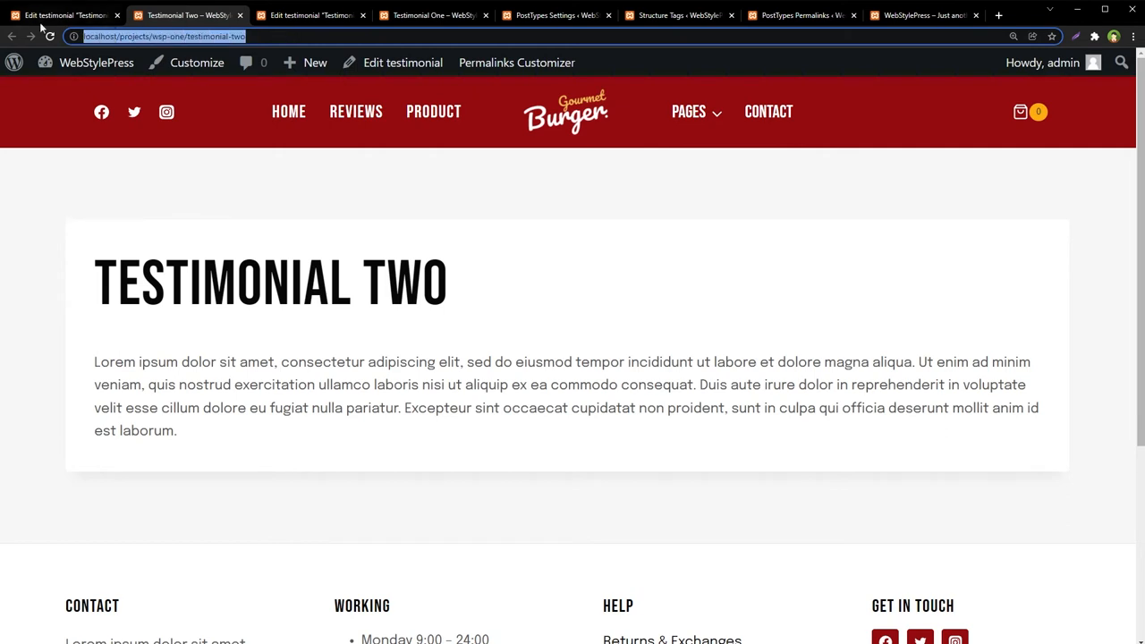
mouse_move(296, 189)
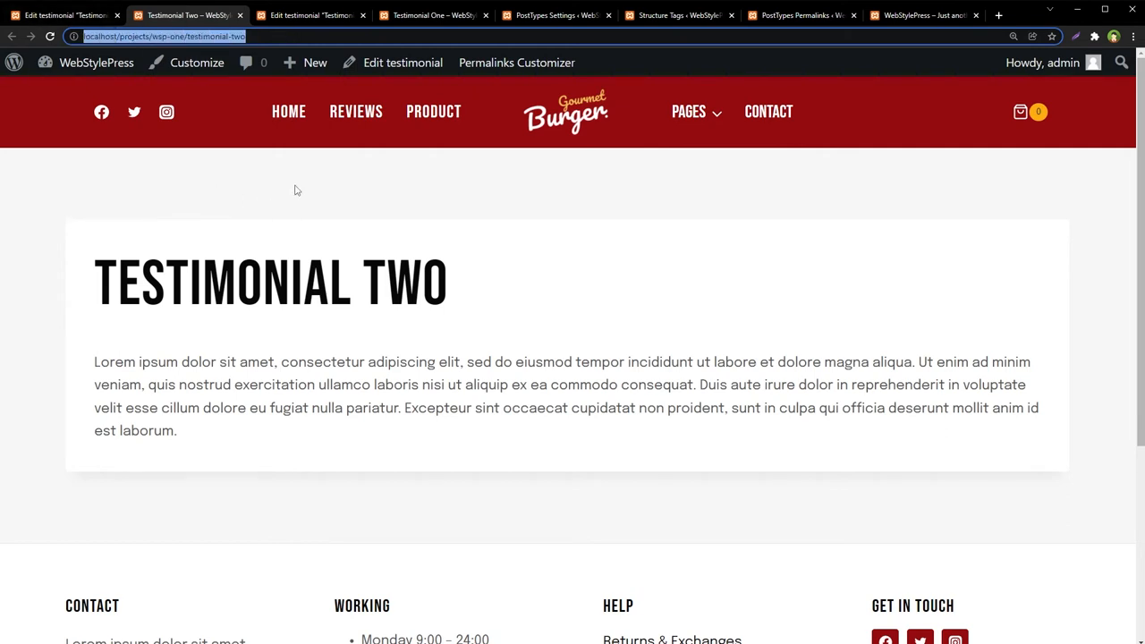
left_click(186, 16)
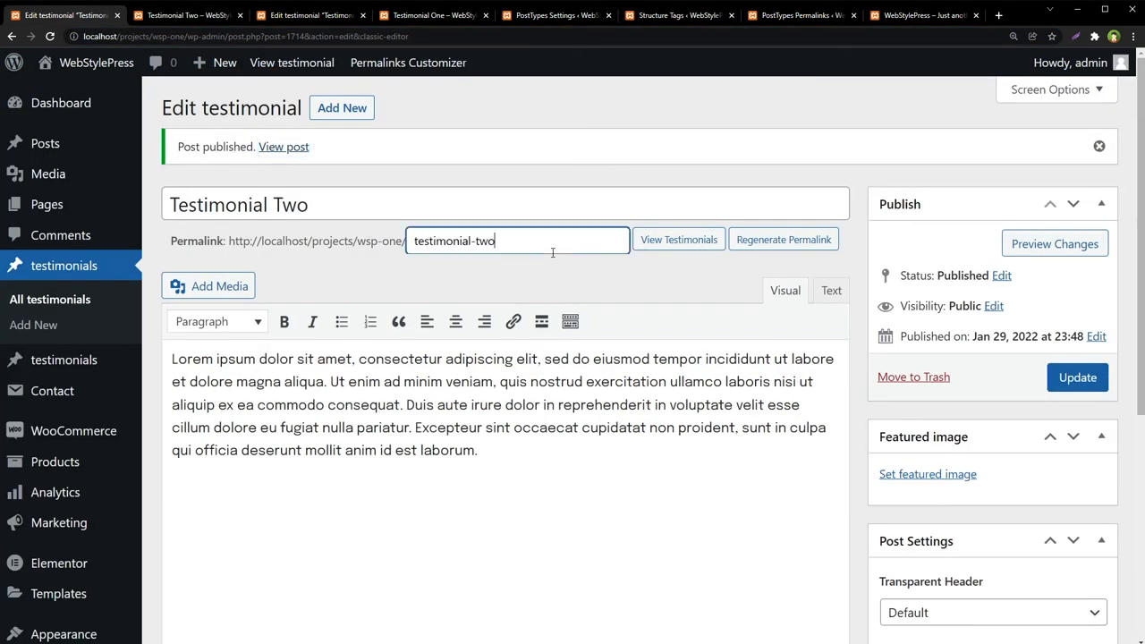
type("/")
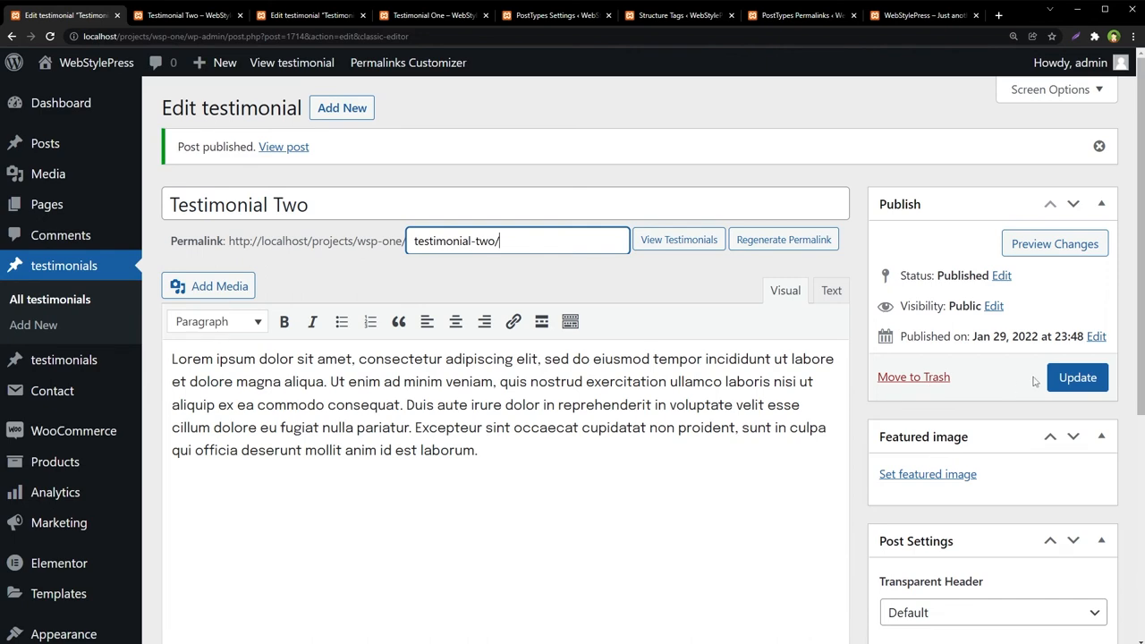
left_click(1078, 377)
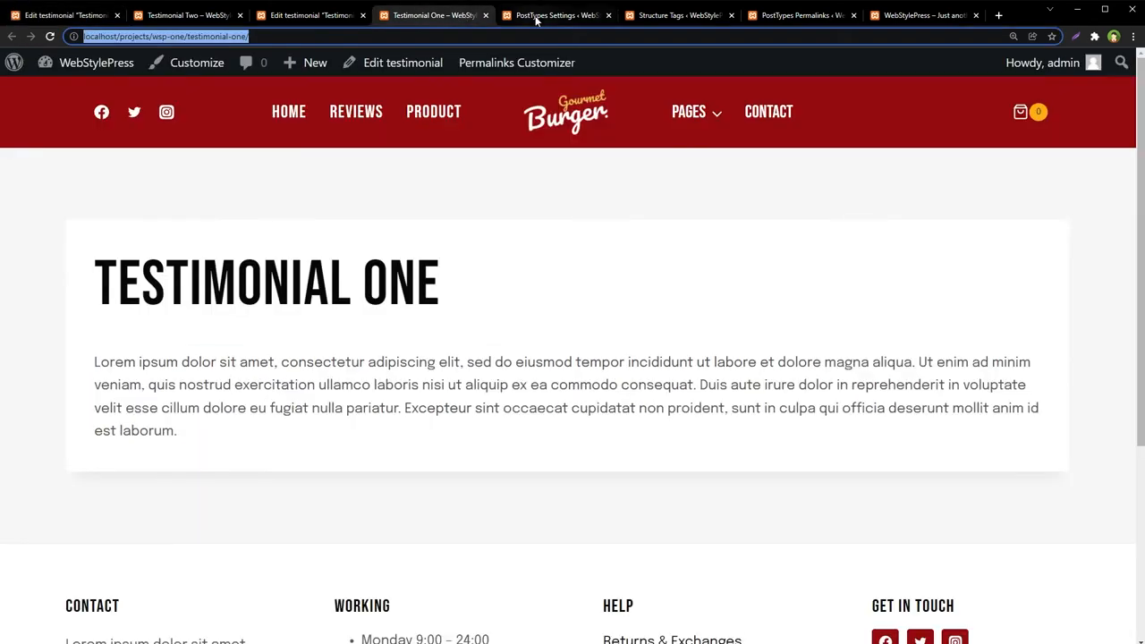
Step: Append a slash to the testimonials structure, save it as %postname%/, and return to the editor
left_click(555, 15)
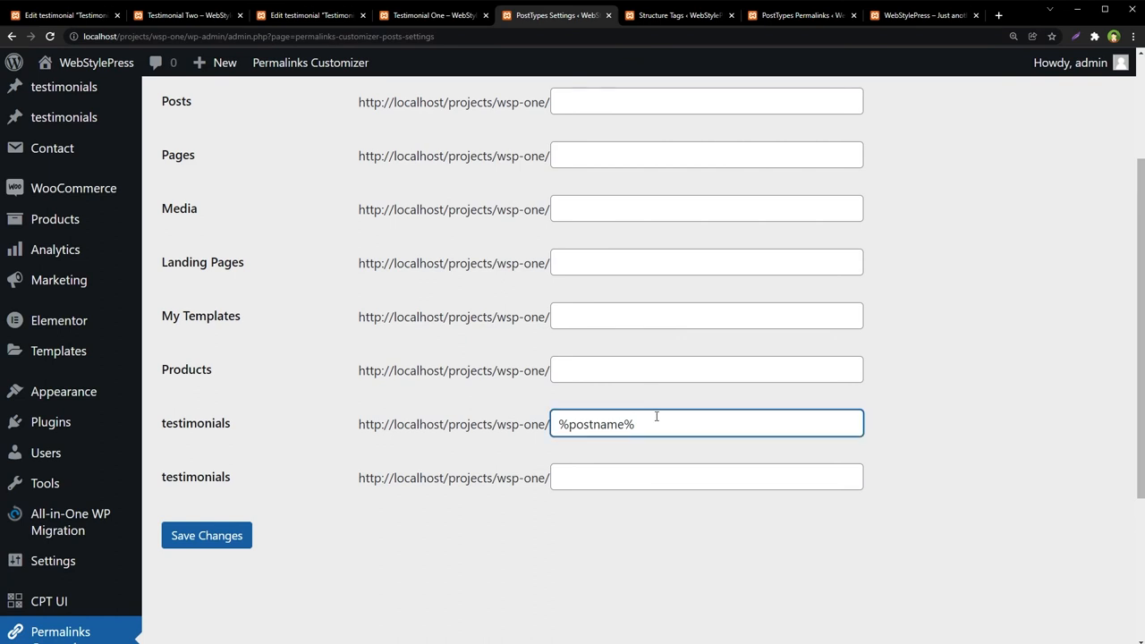
type("/")
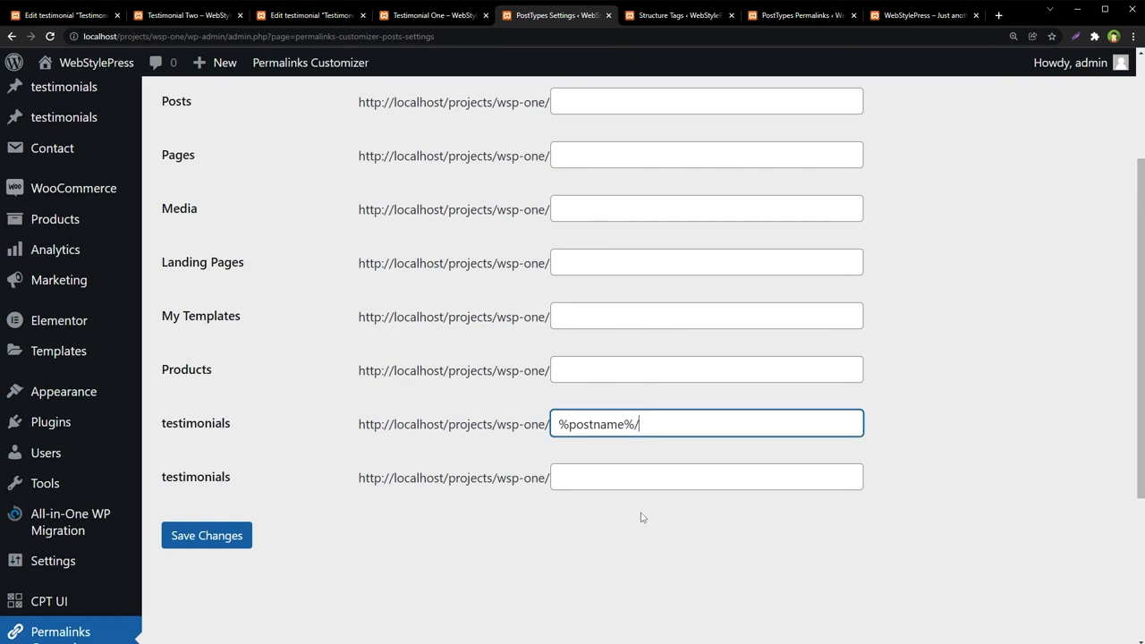
left_click(206, 535)
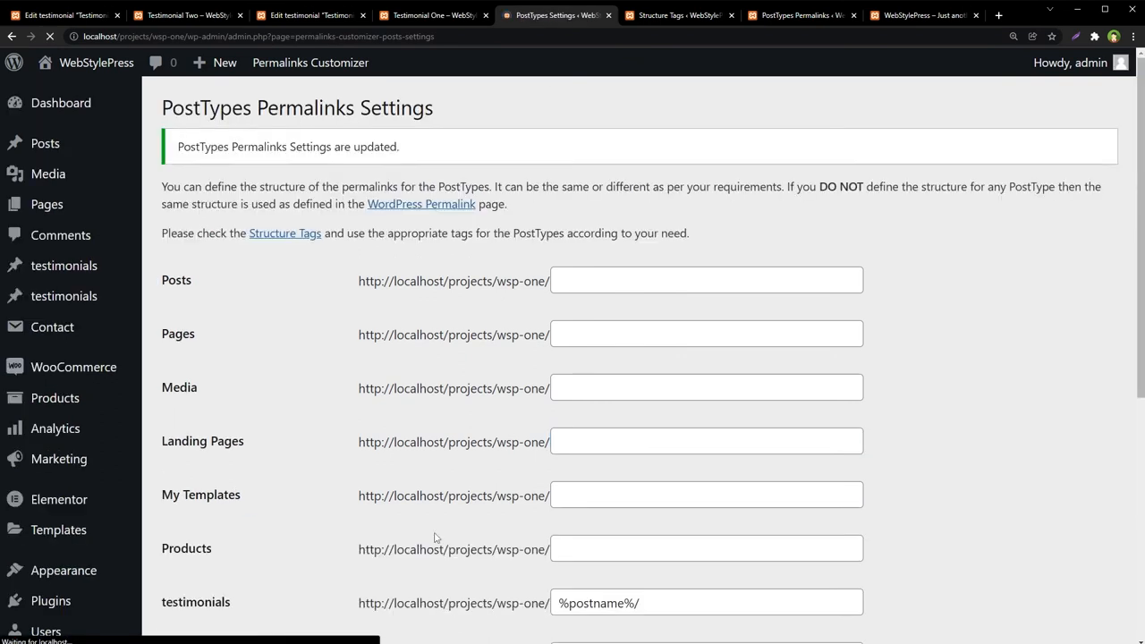
left_click(185, 15)
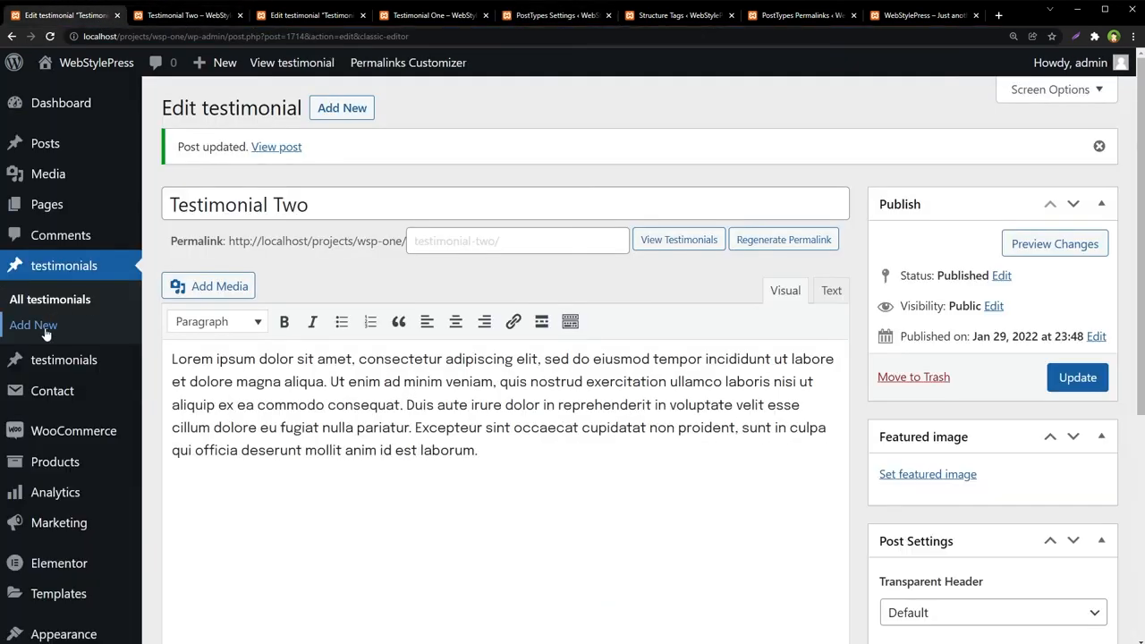
Step: Publish 'Test Three' and confirm its live address is /test-three/
left_click(33, 325)
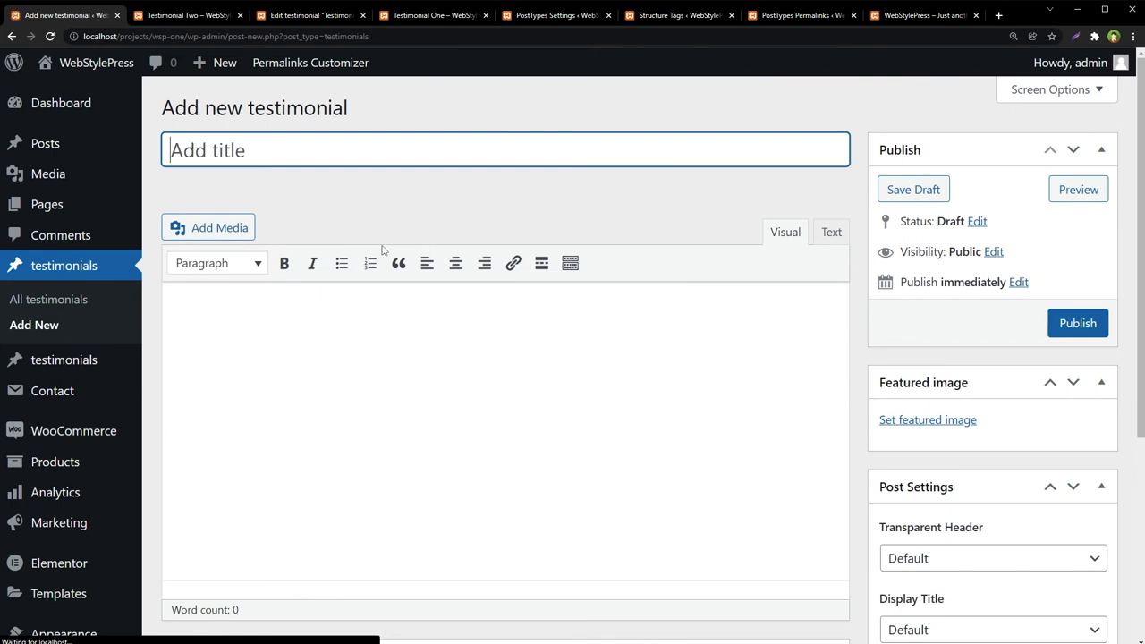
type("Test")
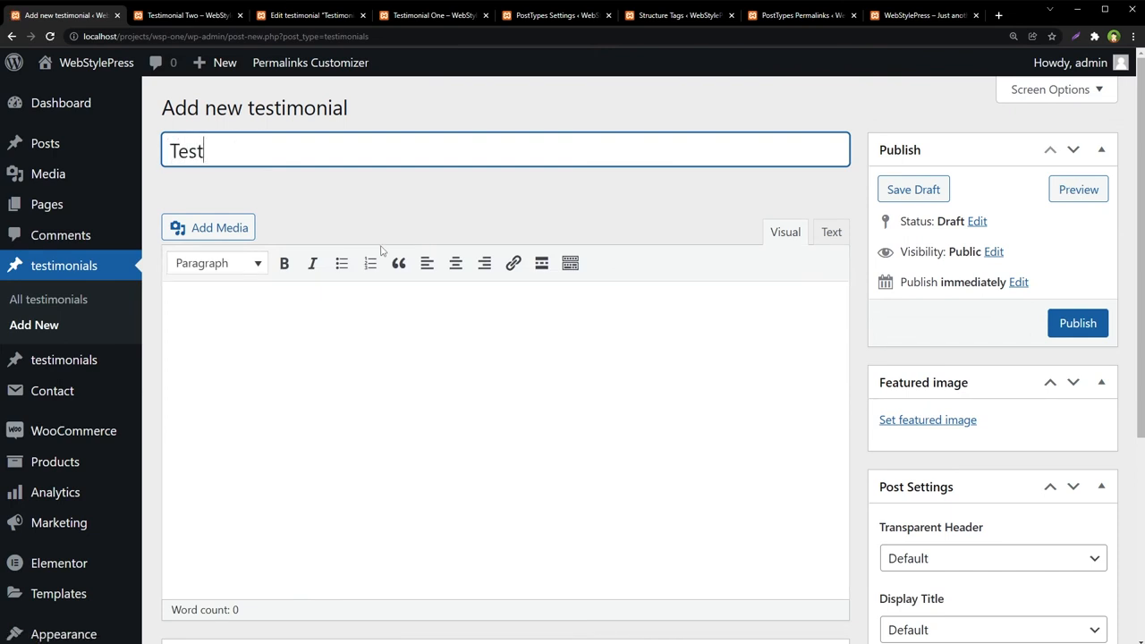
type("Three")
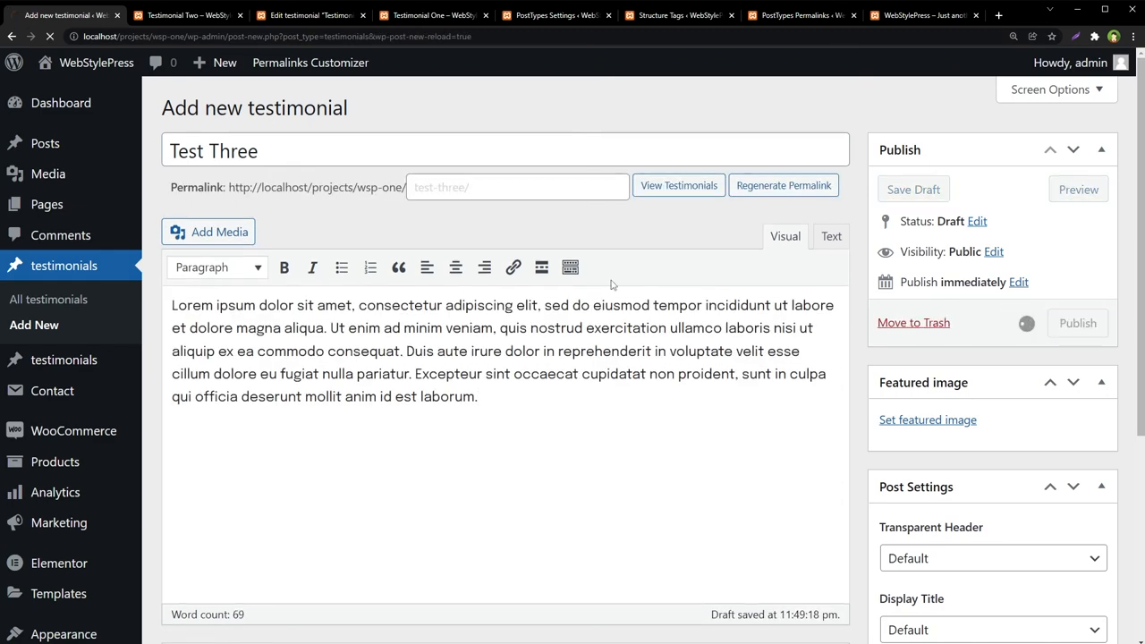
left_click(1078, 323)
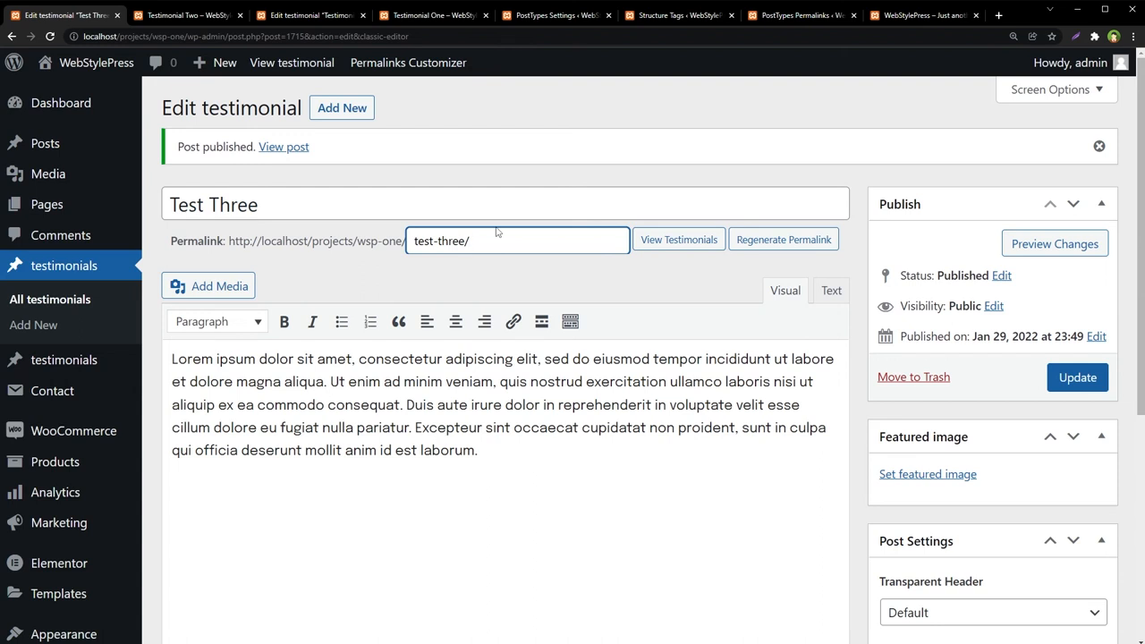
left_click(283, 147)
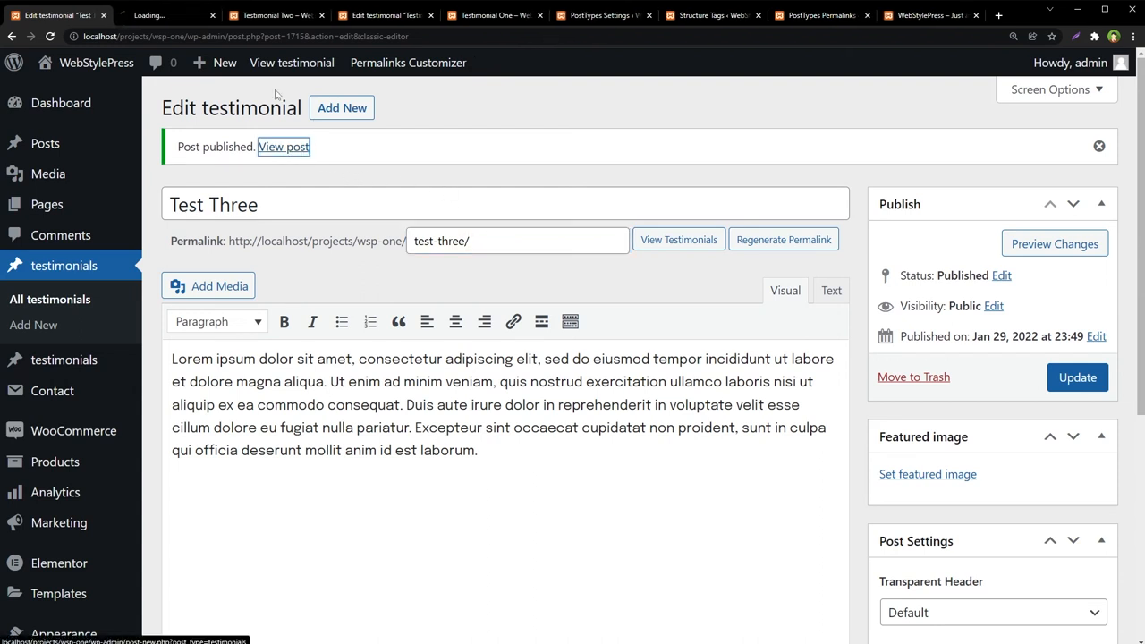
left_click(284, 146)
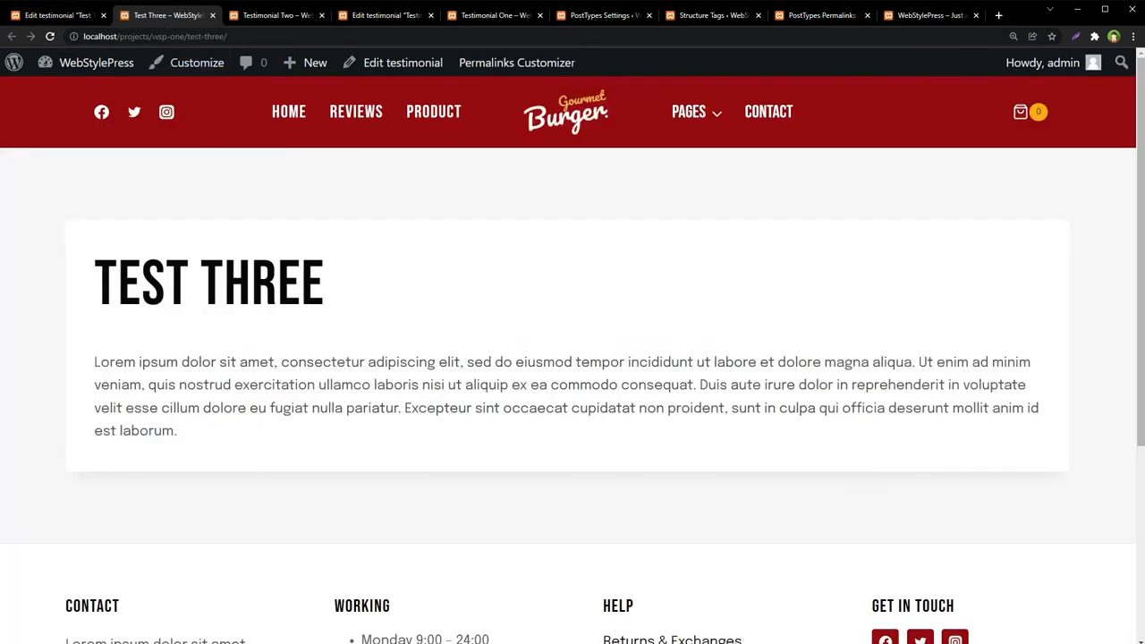
left_click(157, 36)
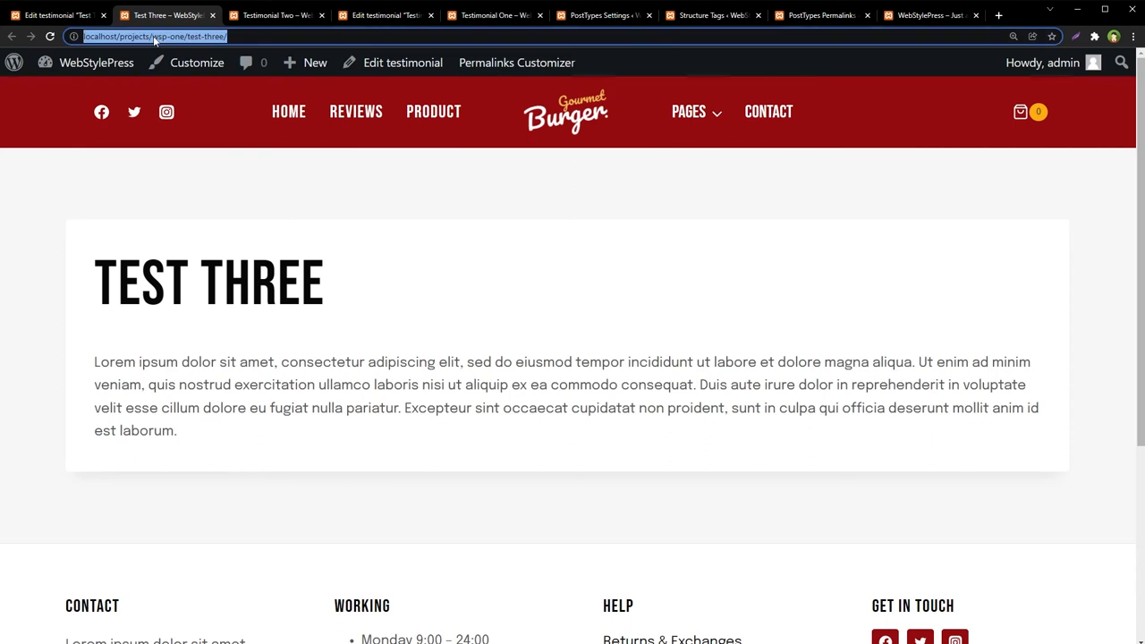